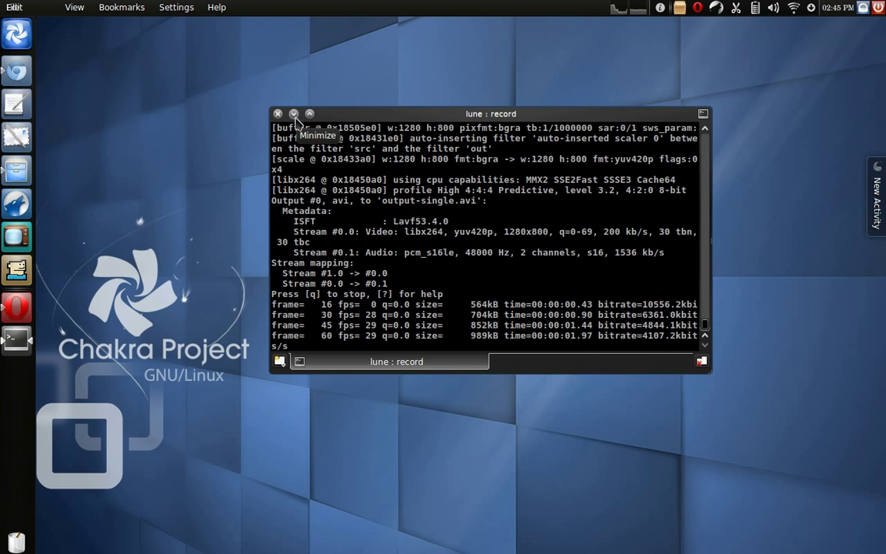
# Minimize the screen-recording terminal so the desktop's Blender icon is reachable.
pyautogui.click(294, 114)
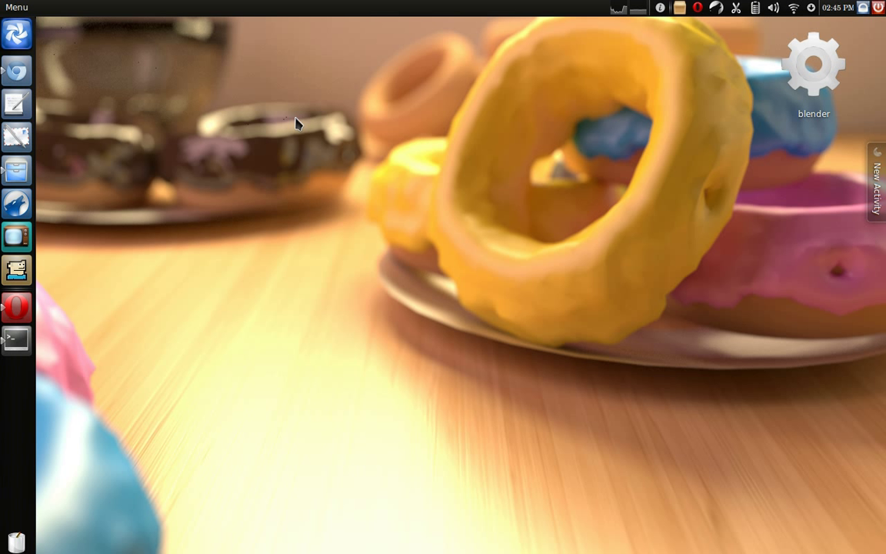
pyautogui.moveTo(787, 95)
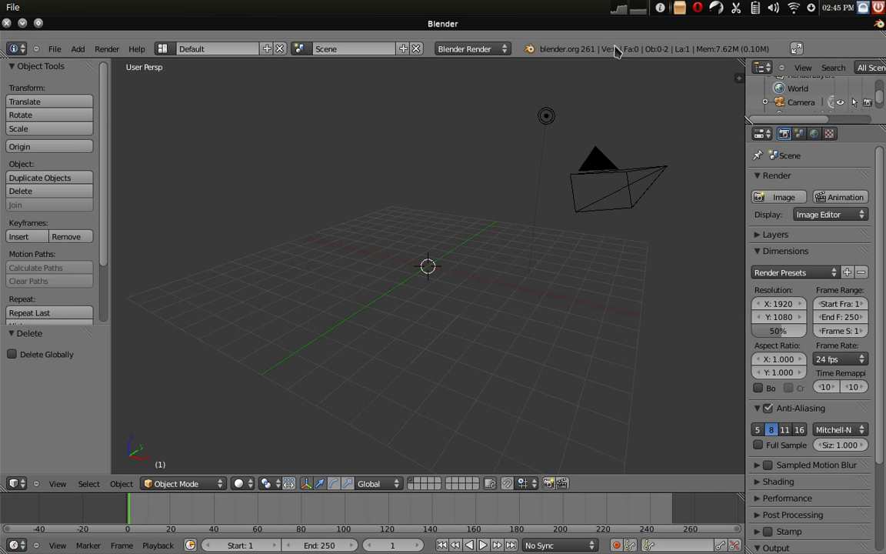
# Switch rendering to Cycles at 1280×720, 25% resolution scale and 30 fps.
pyautogui.click(469, 48)
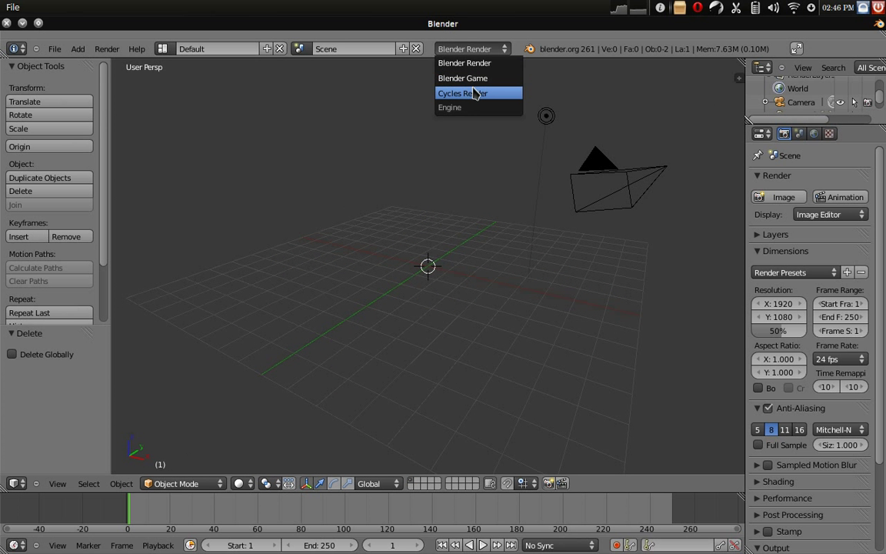
pyautogui.click(461, 92)
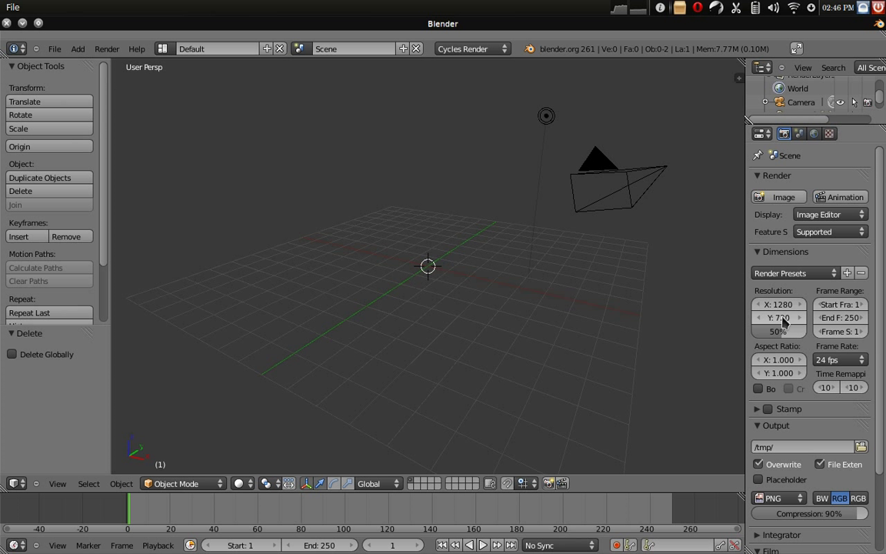
pyautogui.click(778, 331)
pyautogui.write('25')
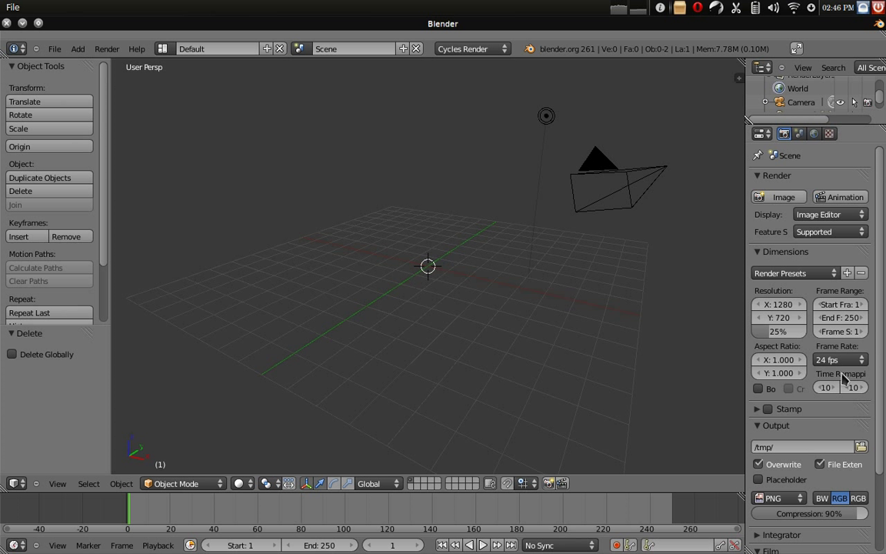
pyautogui.click(838, 360)
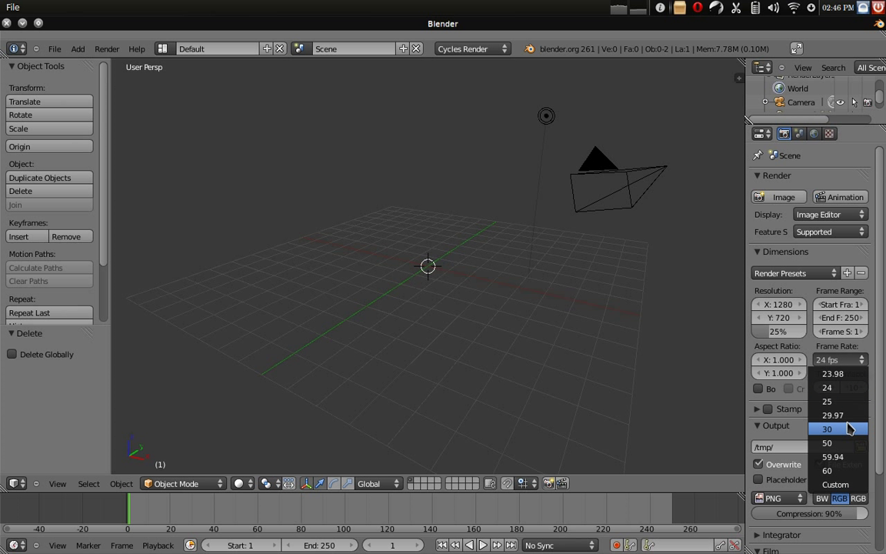
pyautogui.click(827, 428)
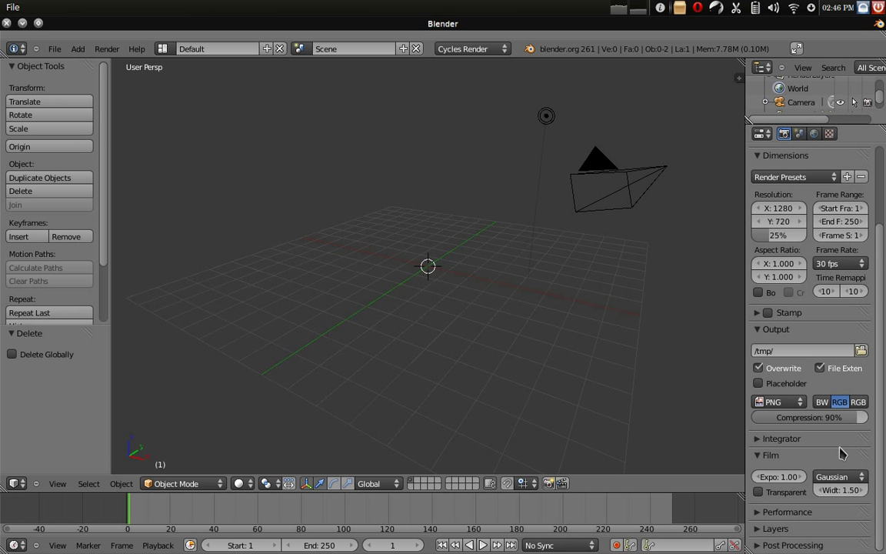
# Set the output file format to an Xvid movie with H.264 encoding.
pyautogui.click(772, 400)
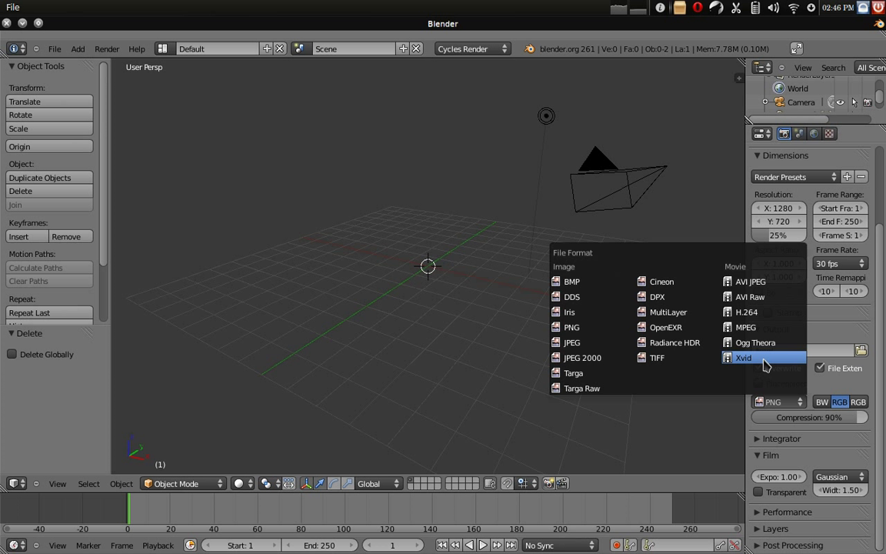
pyautogui.click(744, 357)
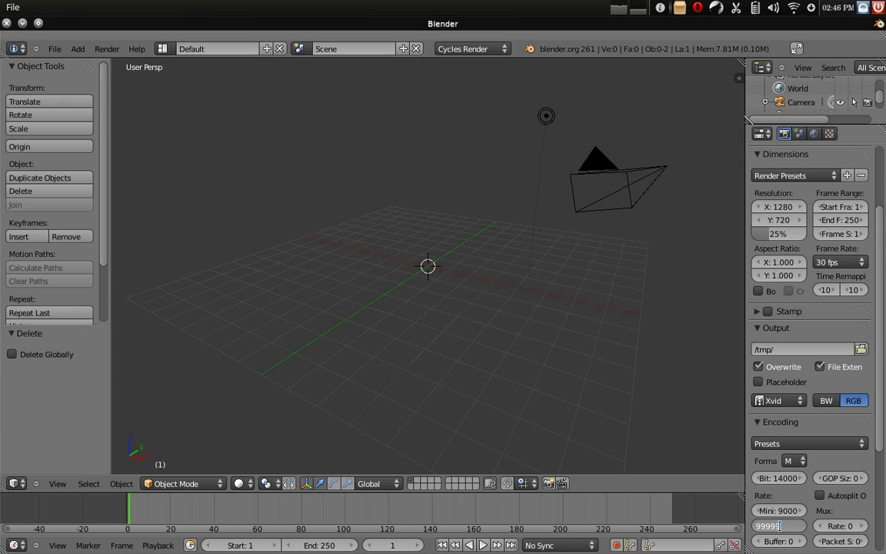
pyautogui.click(776, 400)
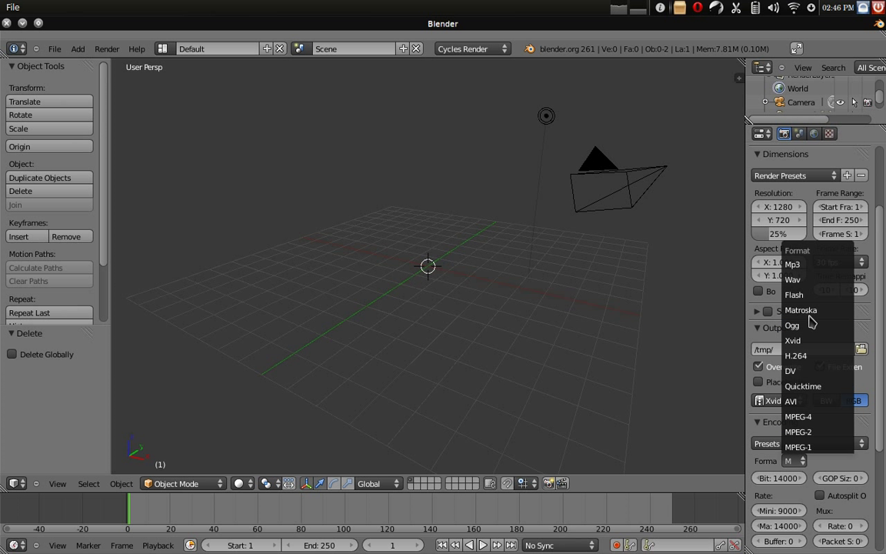
pyautogui.click(795, 355)
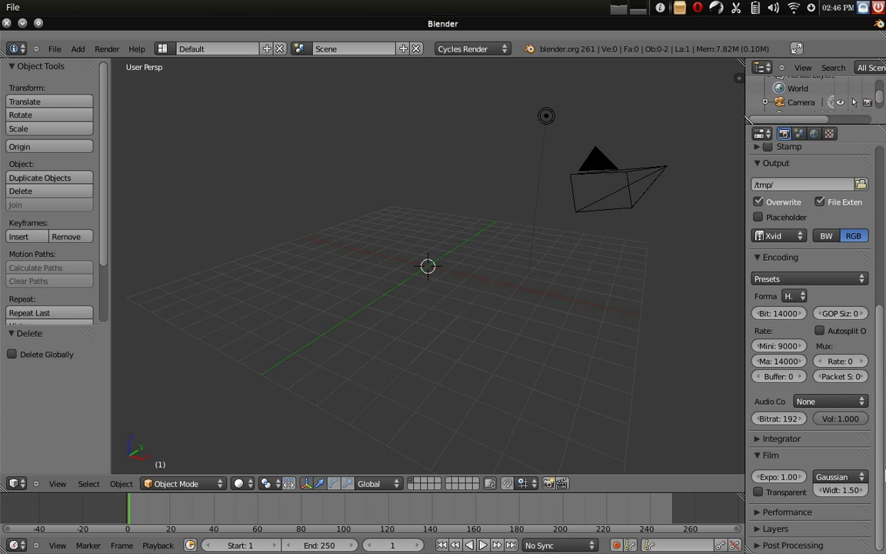
pyautogui.click(829, 400)
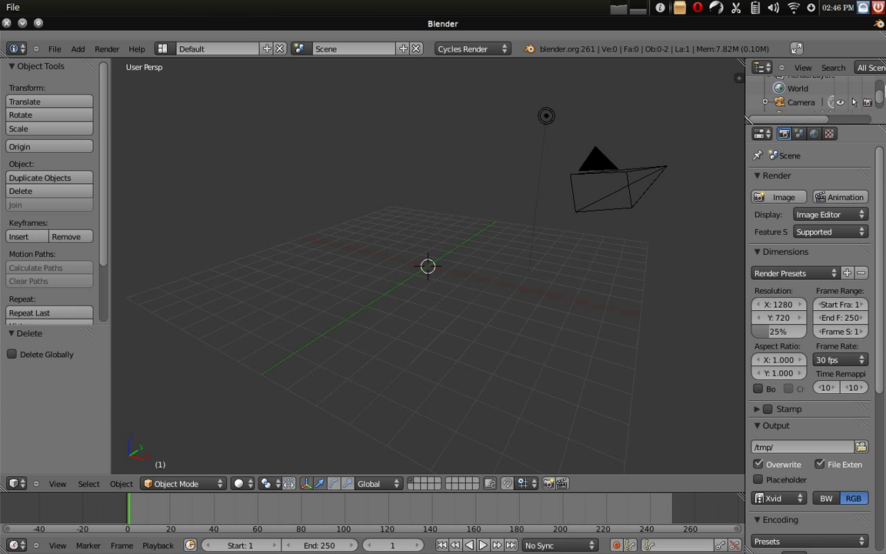
pyautogui.moveTo(495, 275)
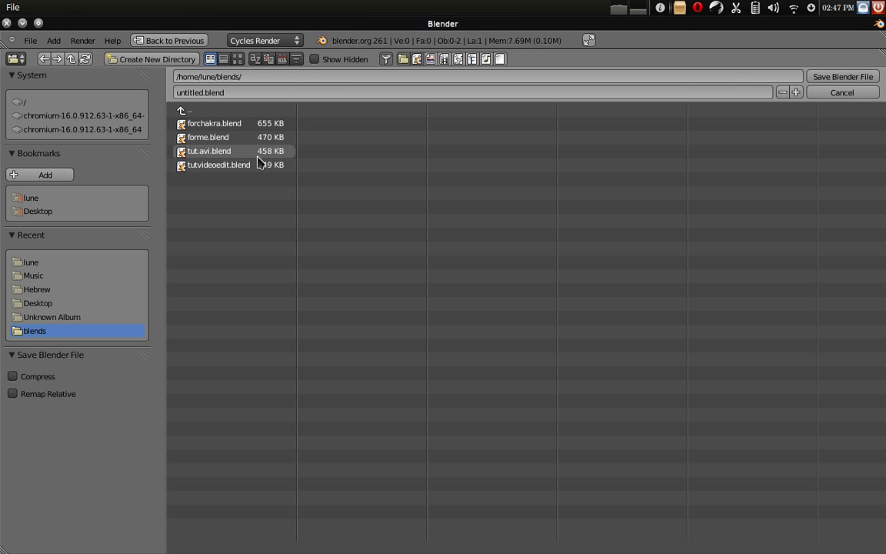
# Save the project as tut.avi.blend and point render output to tut.avi on the Desktop.
pyautogui.doubleClick(209, 151)
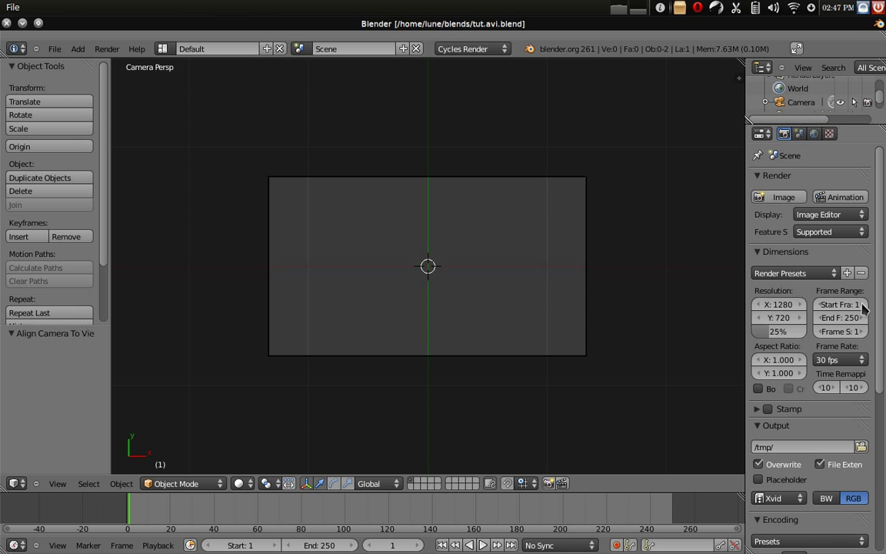
pyautogui.click(862, 446)
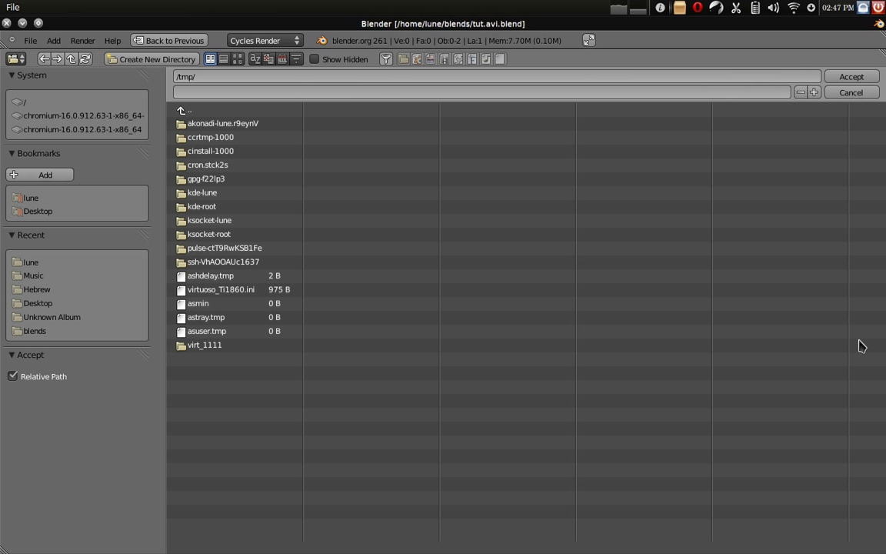
pyautogui.click(37, 210)
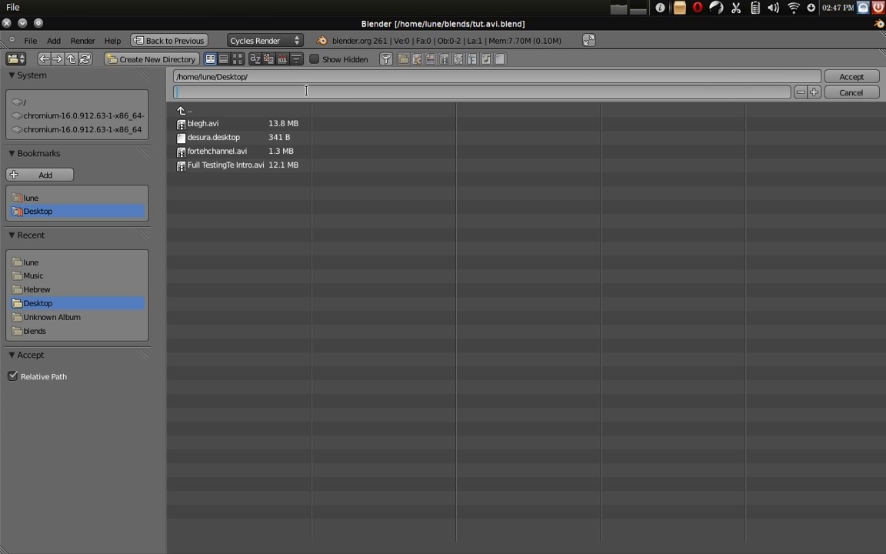
pyautogui.write('tut.')
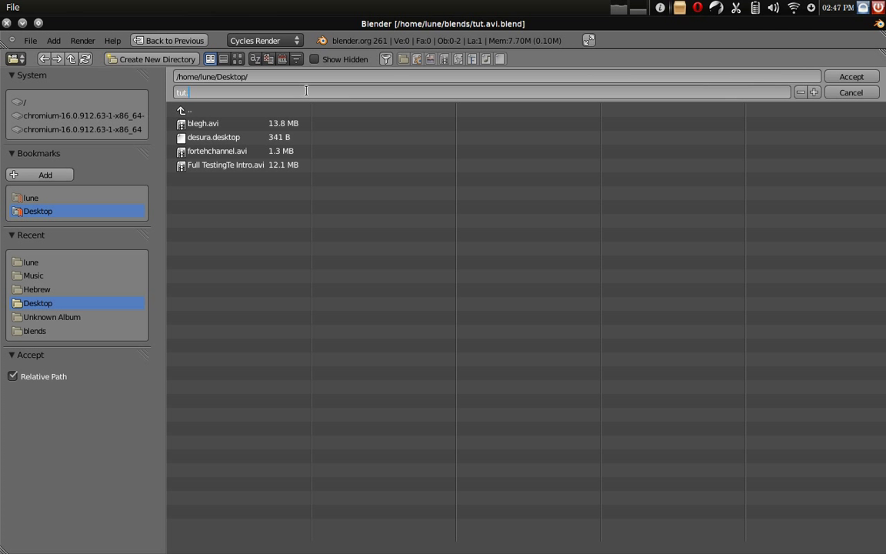
pyautogui.click(851, 76)
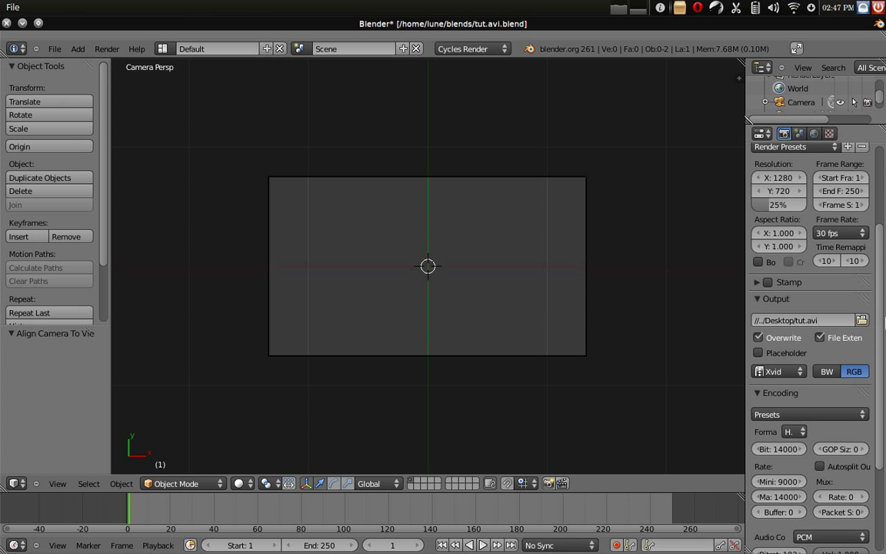
# Scroll down the Render properties past the output and encoding panels.
pyautogui.scroll(-3)
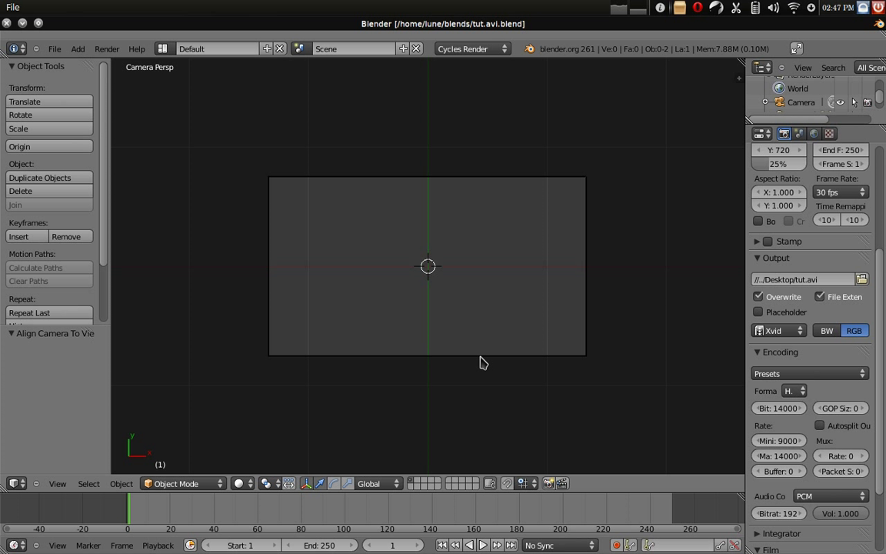
pyautogui.scroll(-3)
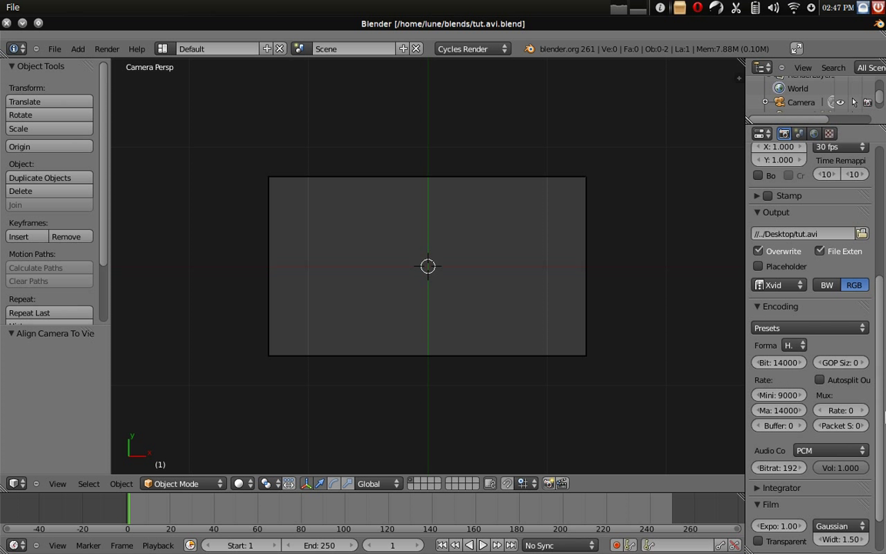
pyautogui.scroll(-3)
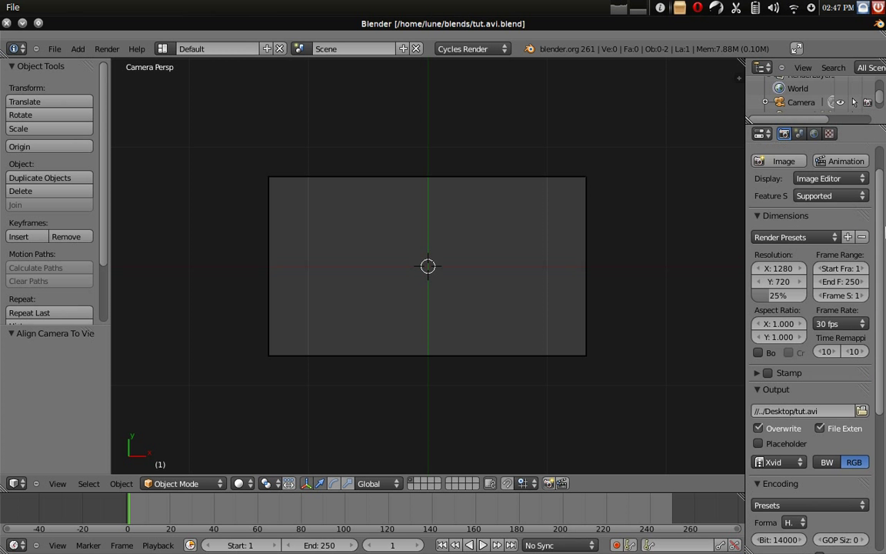
pyautogui.scroll(-3)
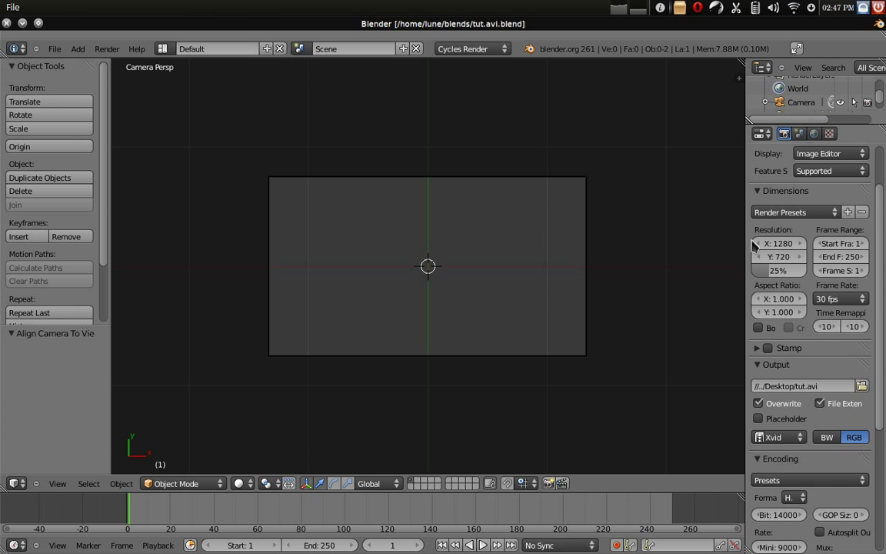
pyautogui.moveTo(498, 126)
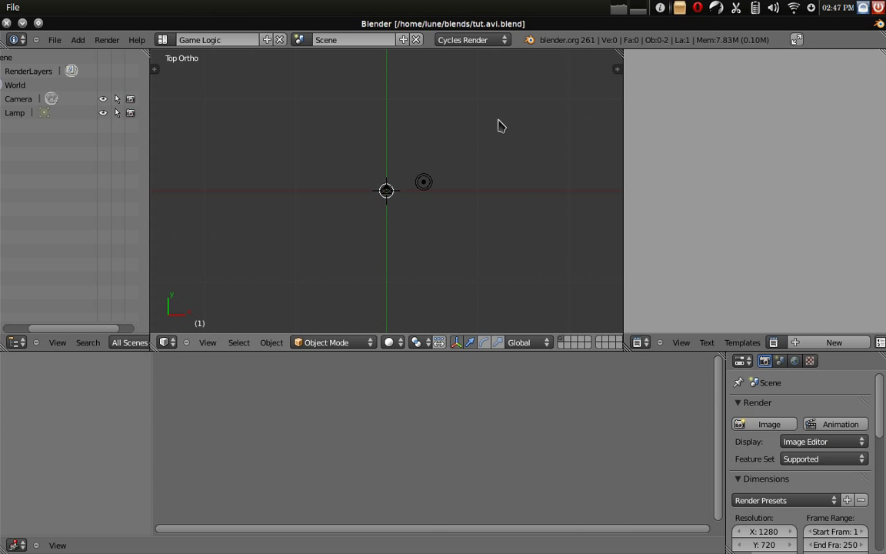
# Switch to the Video Editing layout and start adding a sound strip.
pyautogui.click(218, 40)
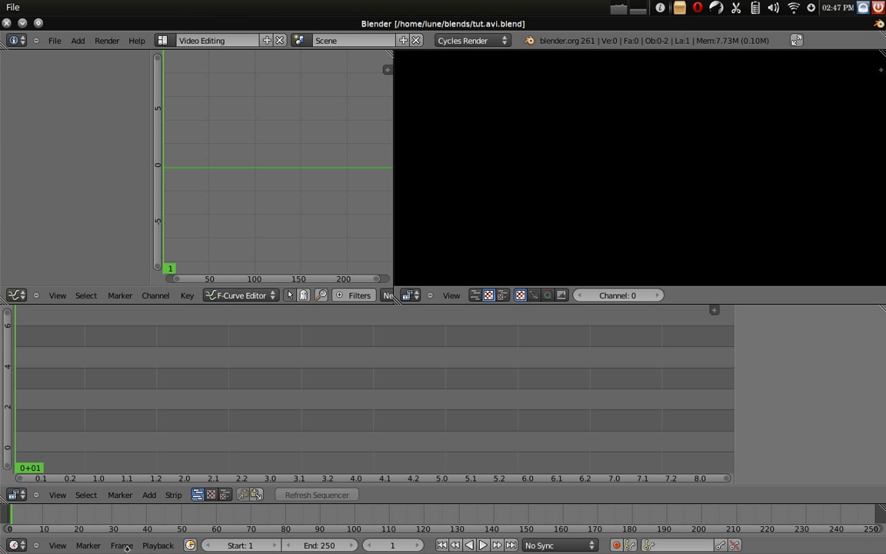
pyautogui.click(149, 495)
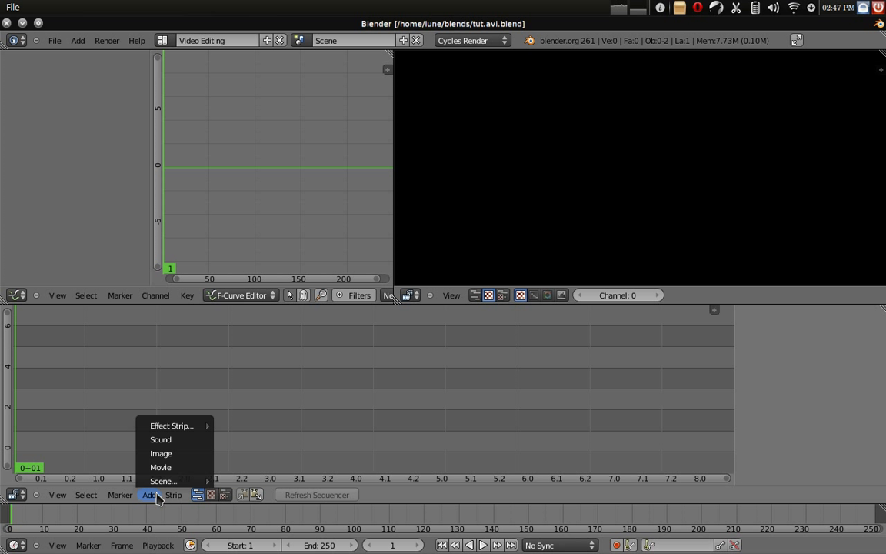
pyautogui.moveTo(160, 439)
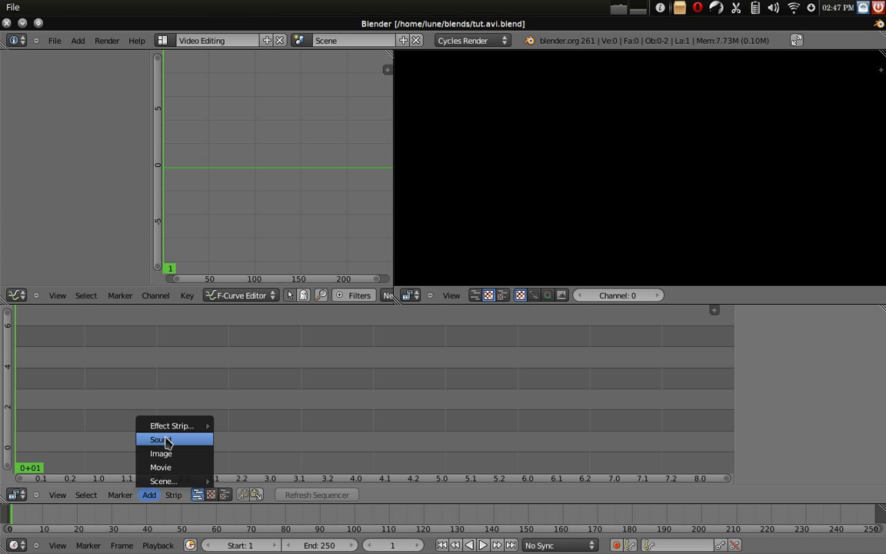
pyautogui.moveTo(156, 440)
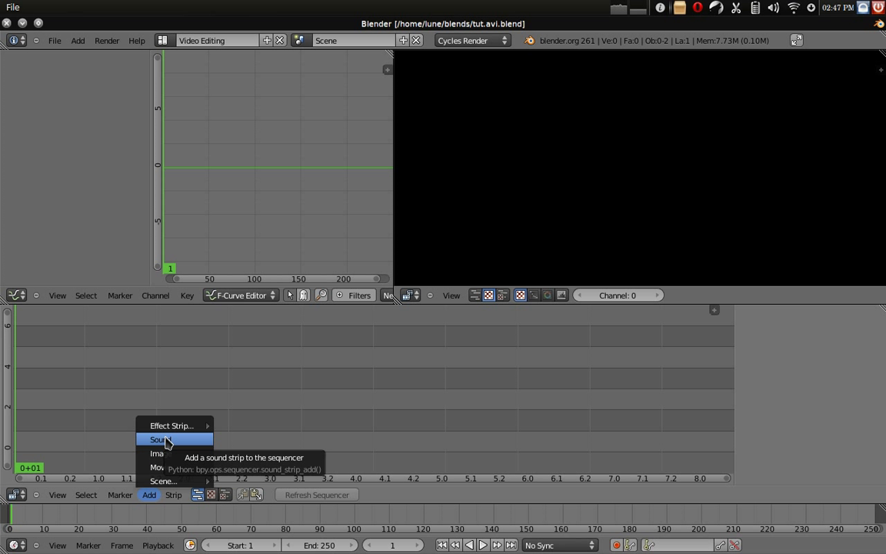
pyautogui.click(161, 440)
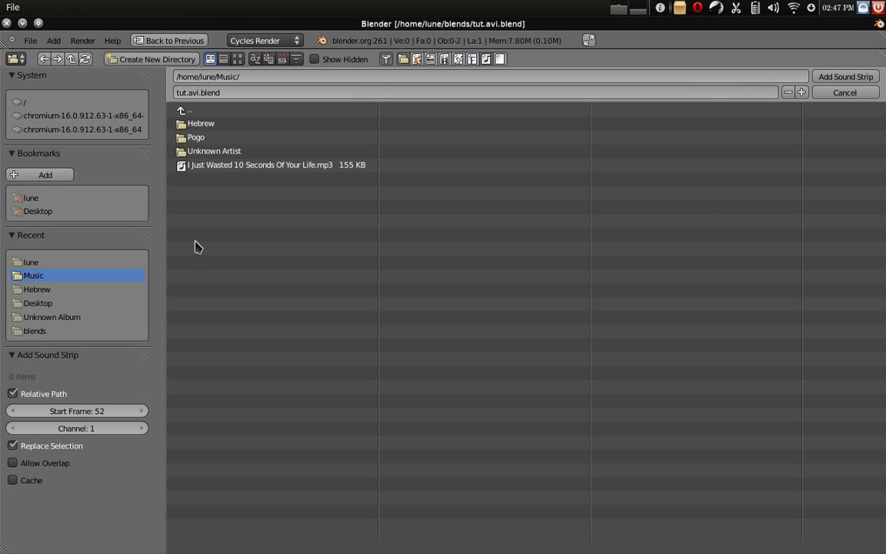
# Pick the KAITO Hatsune Miku no Gekishou cover mp3 from Music/Unknown Artist as the strip.
pyautogui.click(260, 164)
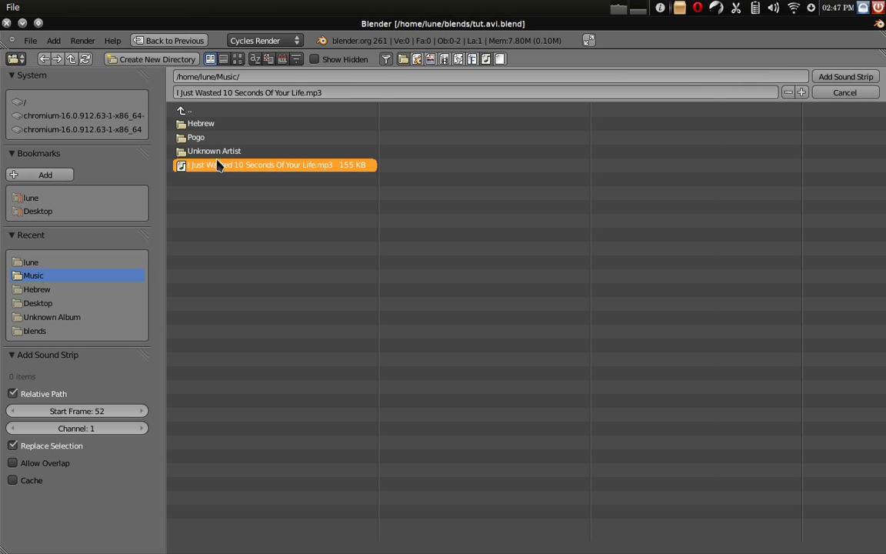
pyautogui.doubleClick(214, 151)
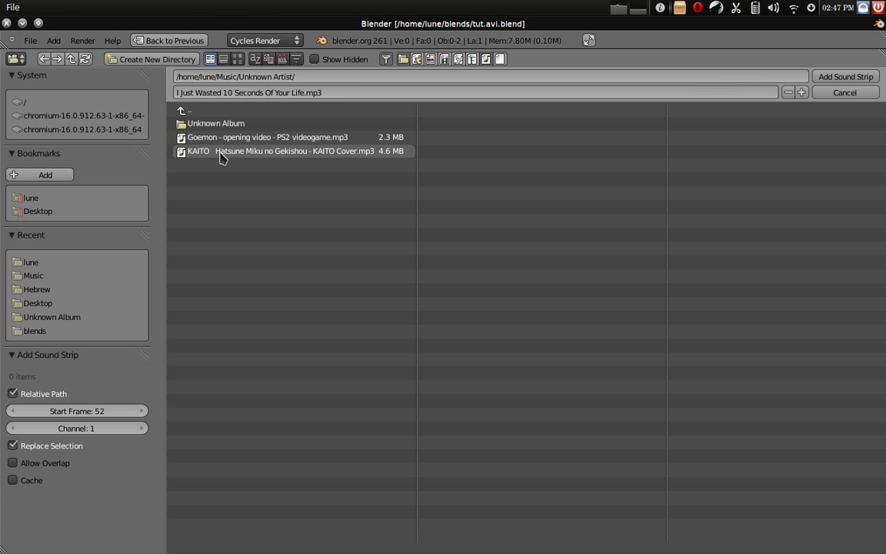
pyautogui.click(844, 77)
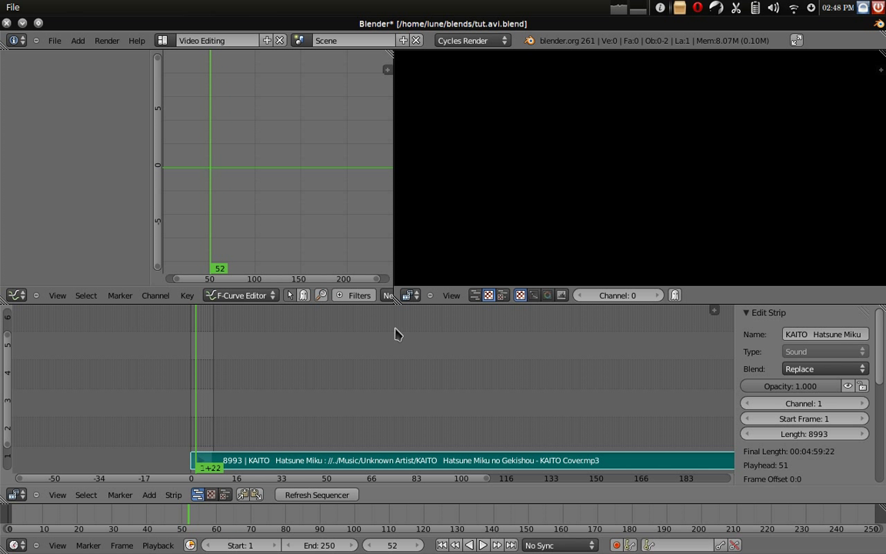
# Select the music strip, set the scene End frame to 120 and return to frame 1.
pyautogui.click(483, 544)
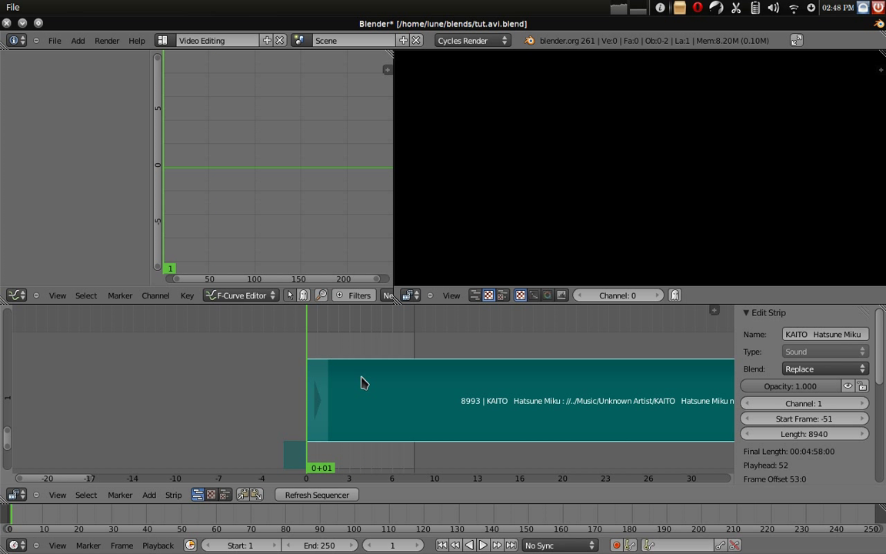
pyautogui.click(467, 544)
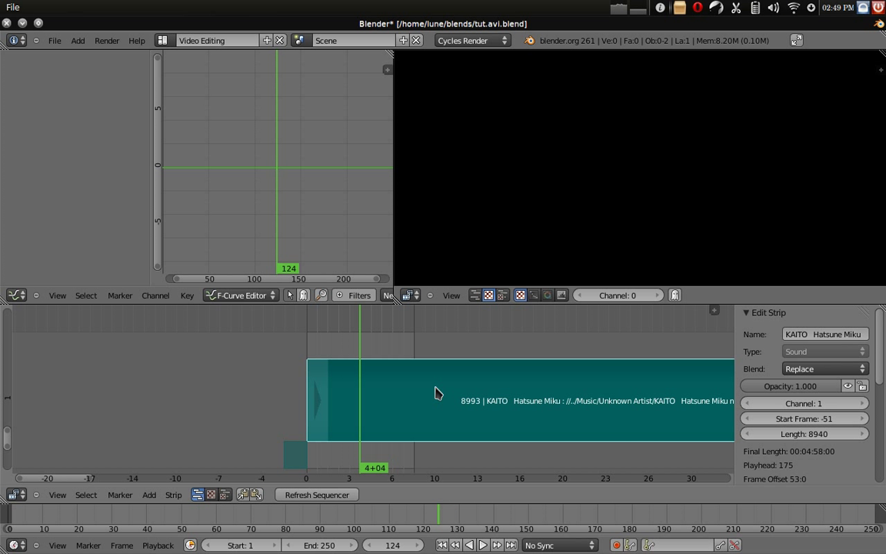
pyautogui.click(290, 545)
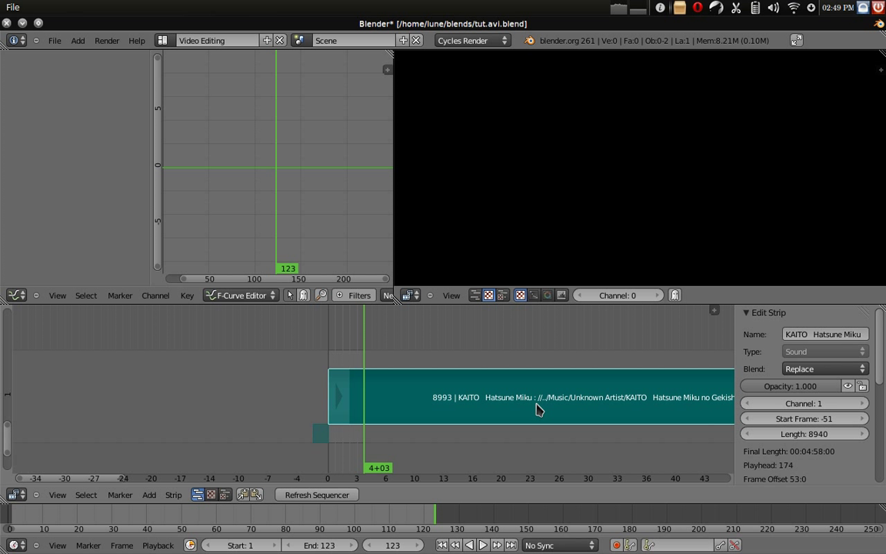
pyautogui.press('ctrl+s')
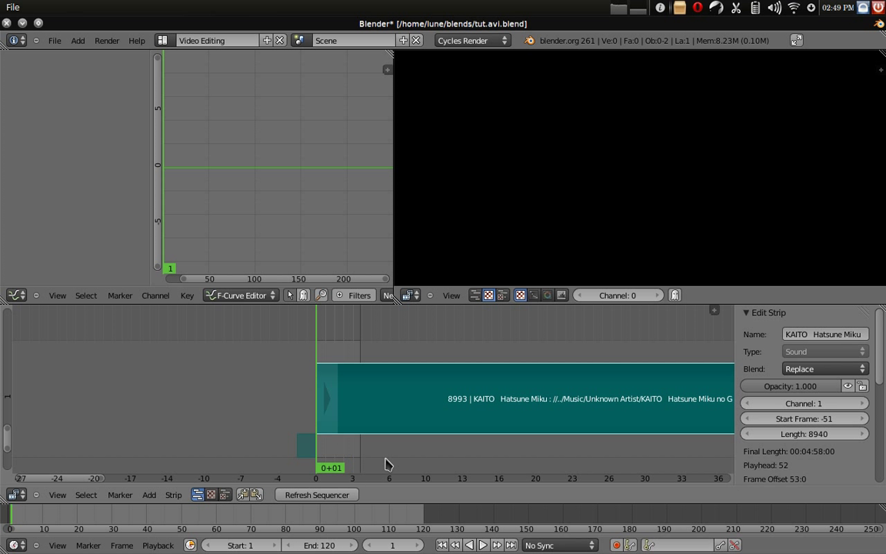
pyautogui.click(482, 544)
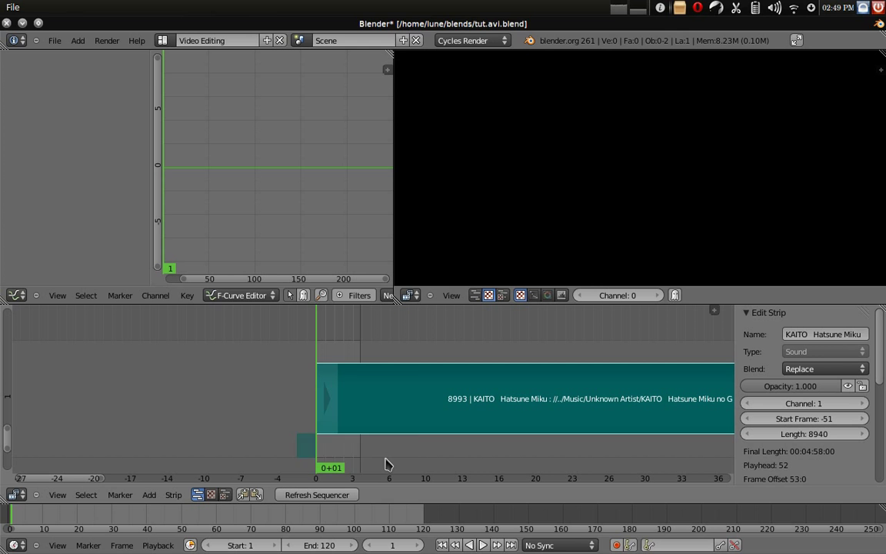
# Return to the Default 3D layout and expand the Integrator panel in Render properties.
pyautogui.click(215, 40)
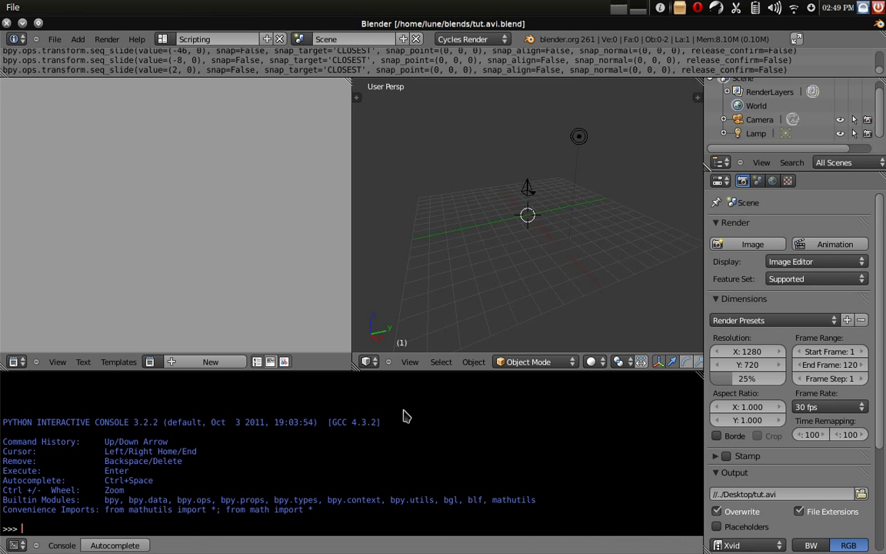
pyautogui.click(215, 38)
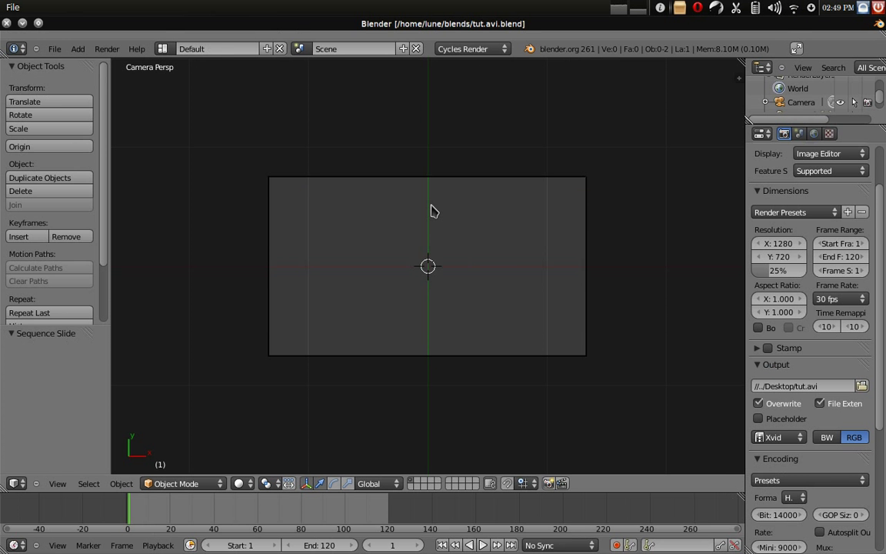
pyautogui.moveTo(563, 354)
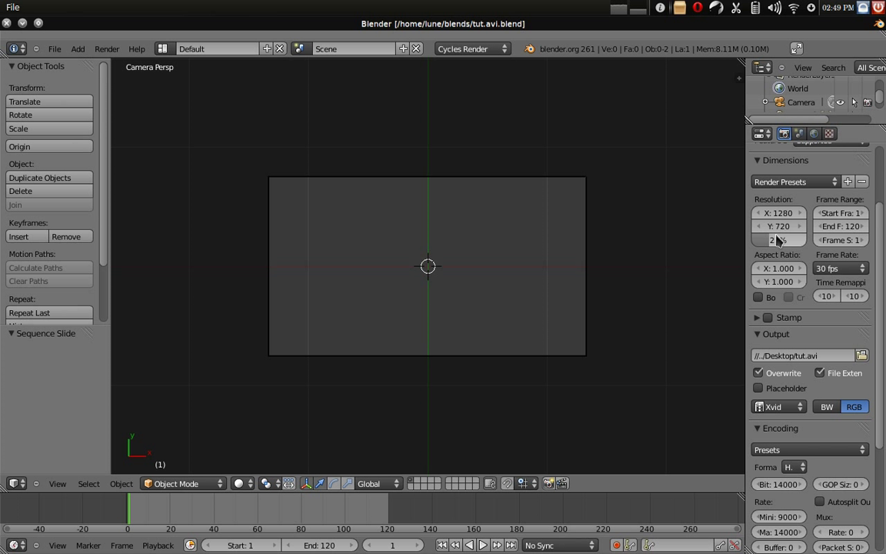
pyautogui.scroll(-3)
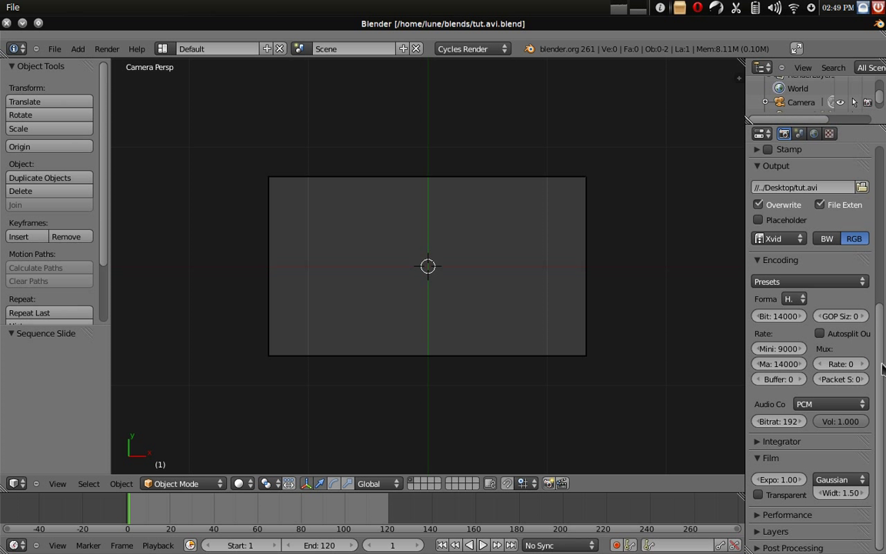
pyautogui.click(758, 440)
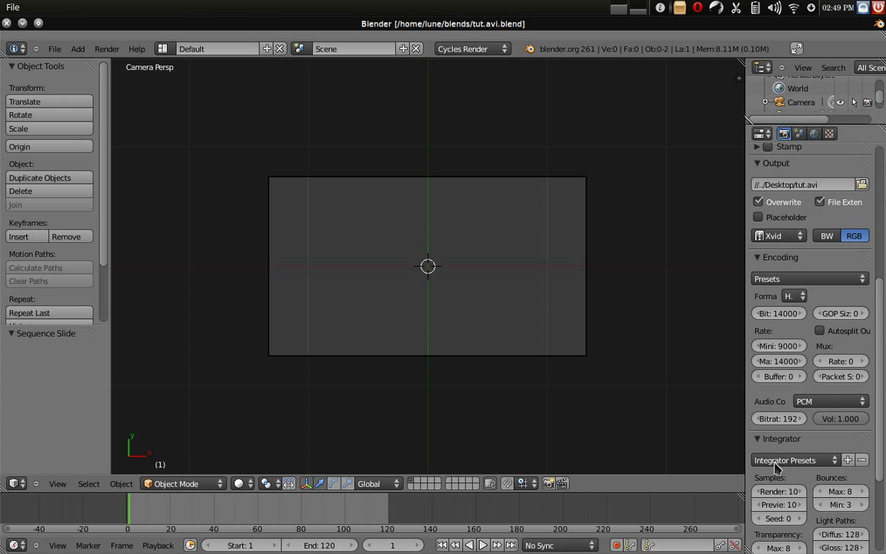
pyautogui.click(778, 491)
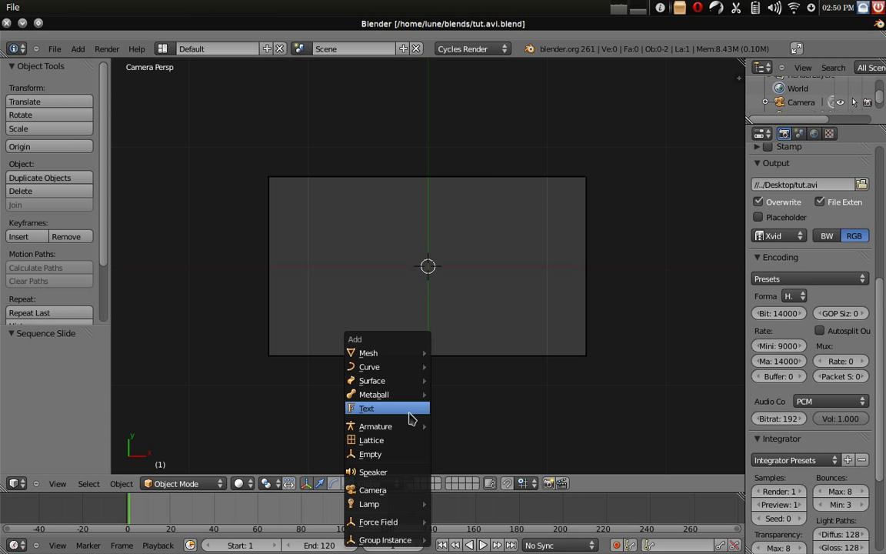
# Add a 'Custom' text object, shrink it, and duplicate it to the right as 'Intro'.
pyautogui.click(366, 407)
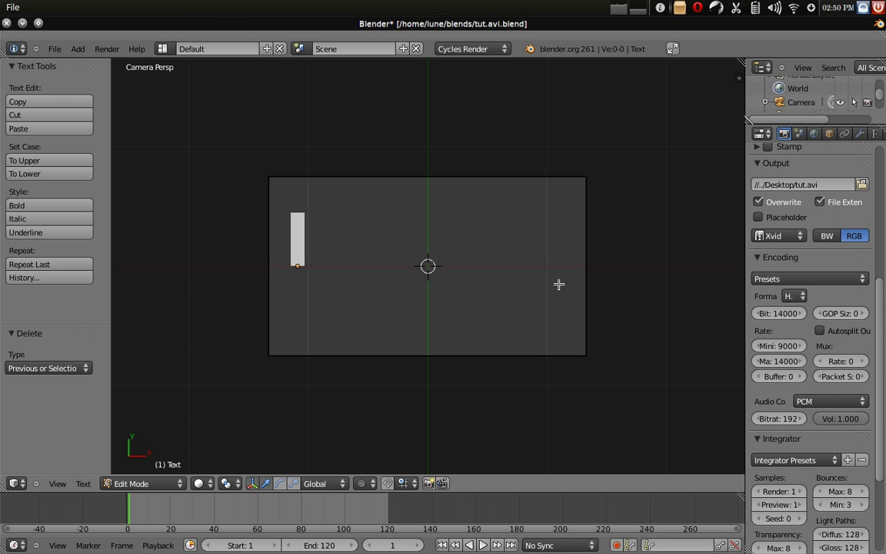
pyautogui.write('Custom')
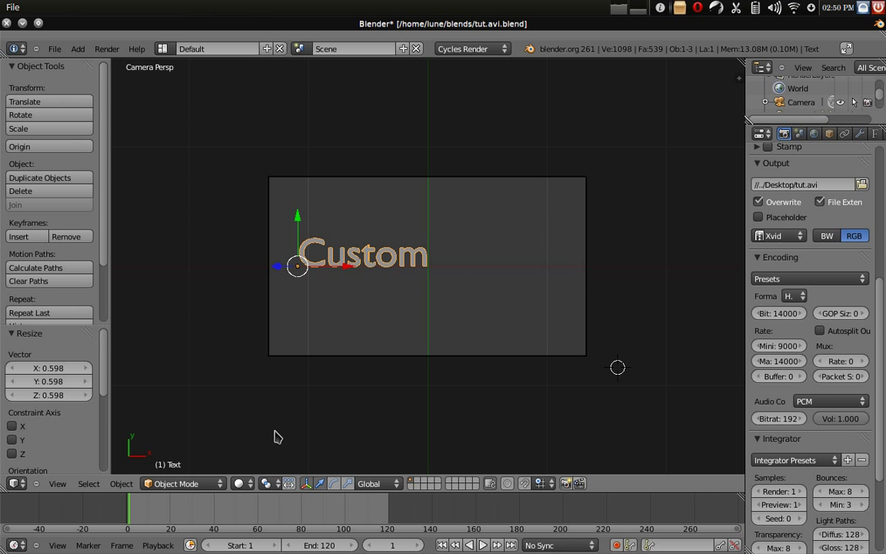
pyautogui.click(480, 318)
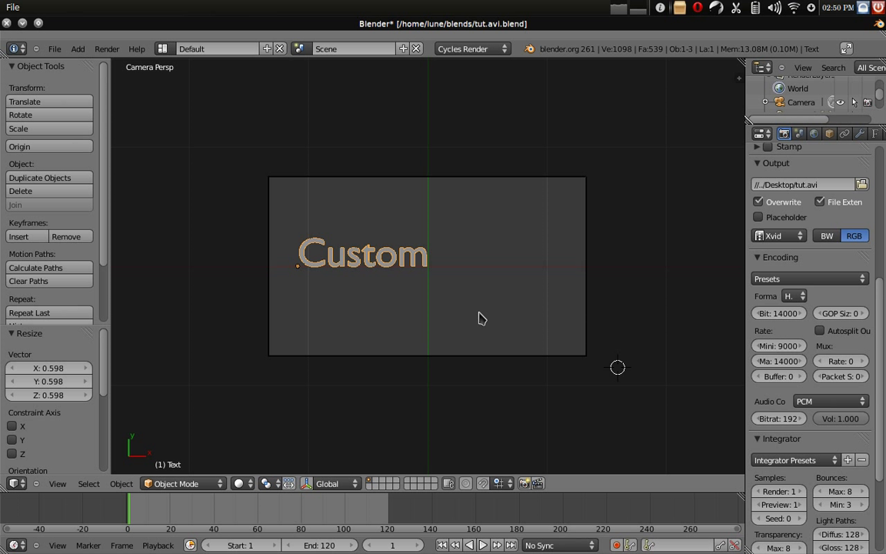
pyautogui.click(20, 191)
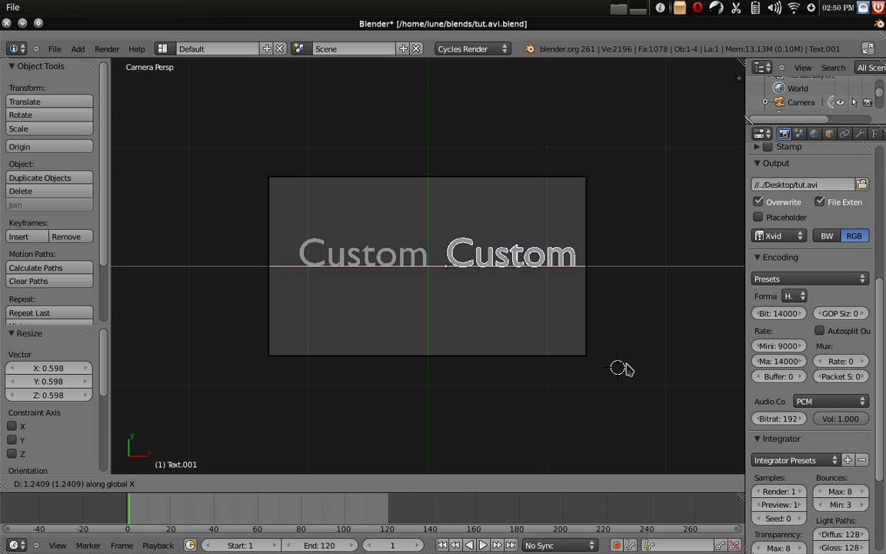
pyautogui.moveTo(616, 366)
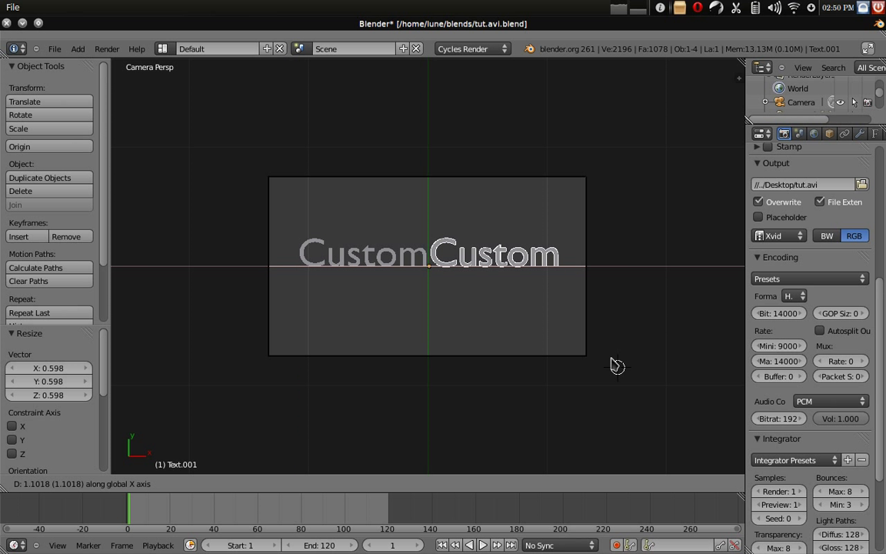
pyautogui.press('Tab')
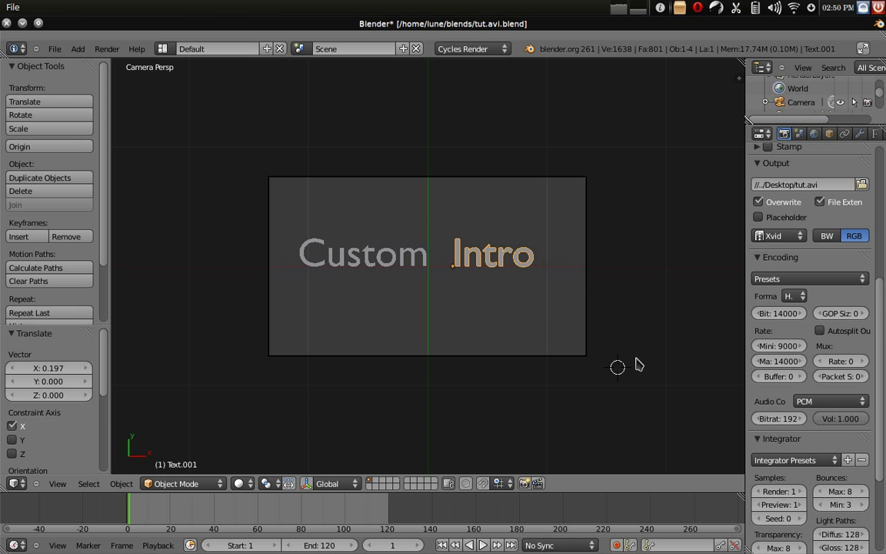
pyautogui.moveTo(471, 229)
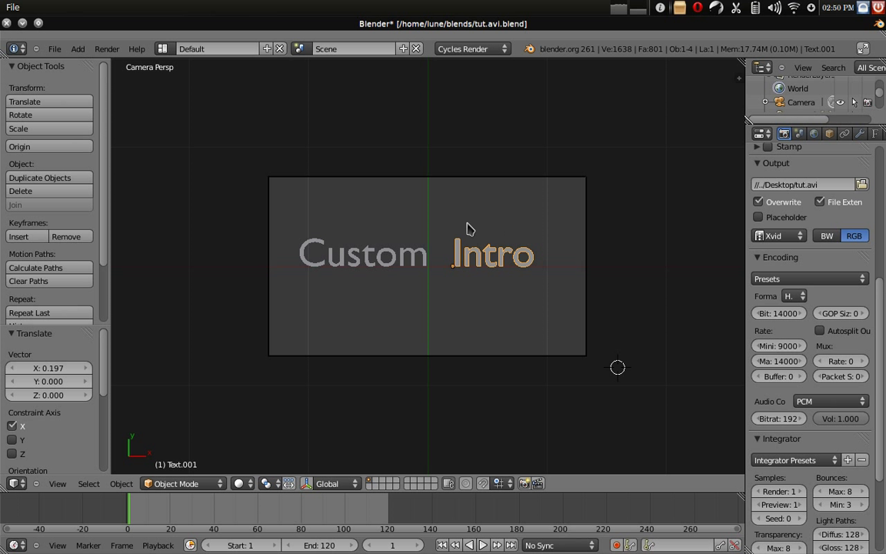
# Give the Intro text a new material with an Emission surface shader.
pyautogui.click(876, 132)
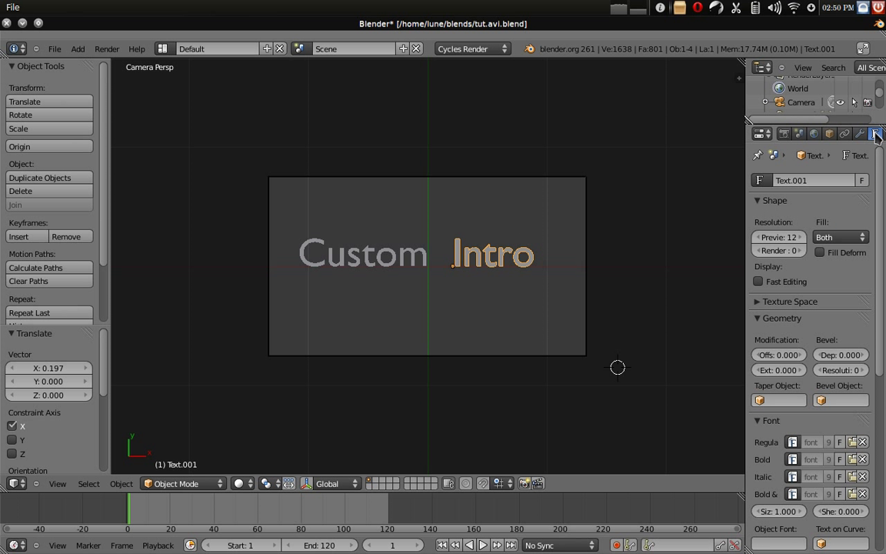
pyautogui.moveTo(864, 166)
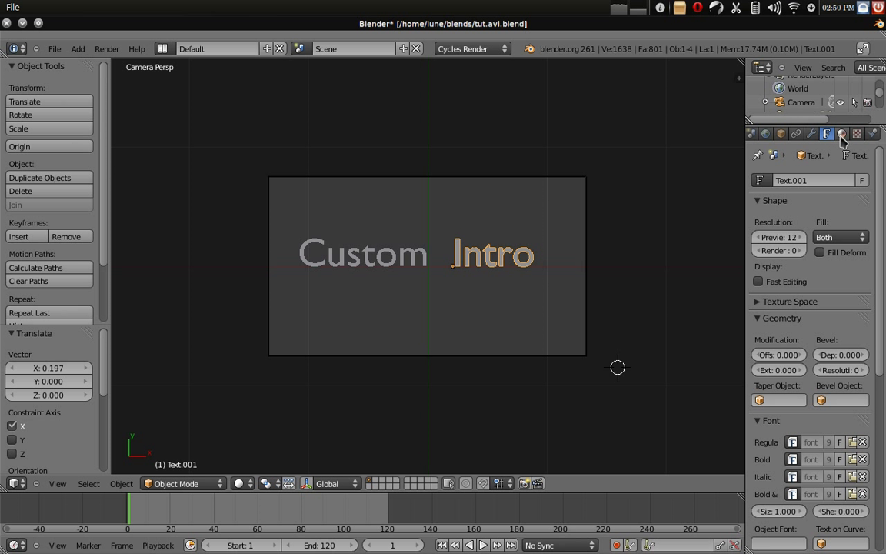
pyautogui.click(841, 132)
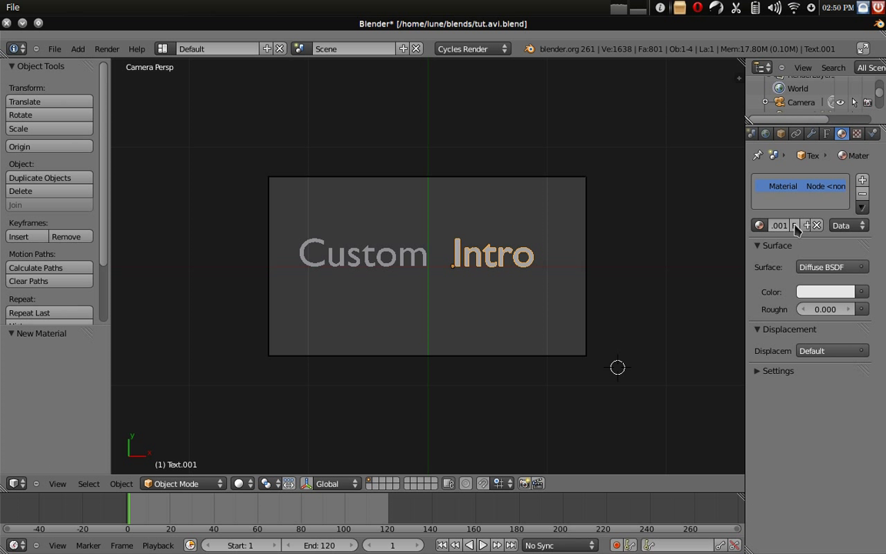
pyautogui.click(830, 268)
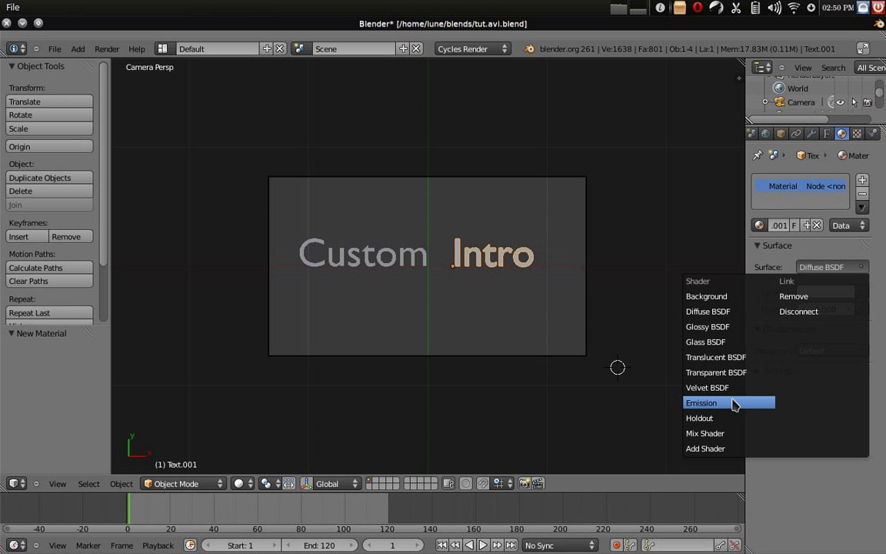
pyautogui.click(701, 403)
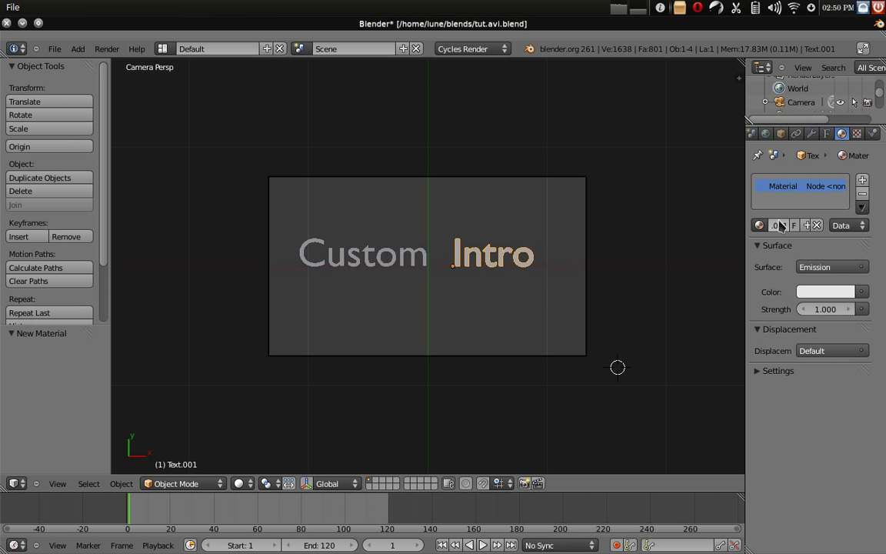
# Give the Custom text an Emission material with a red glow colour.
pyautogui.click(766, 132)
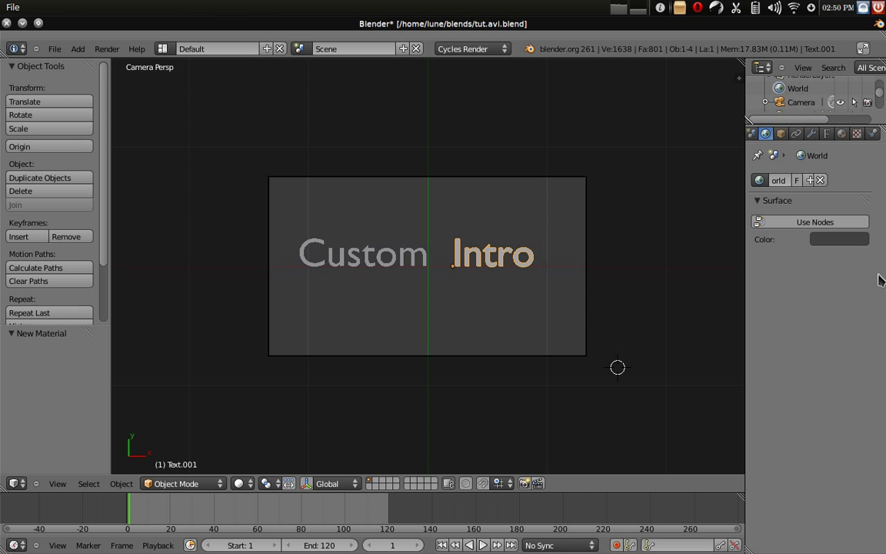
pyautogui.click(839, 240)
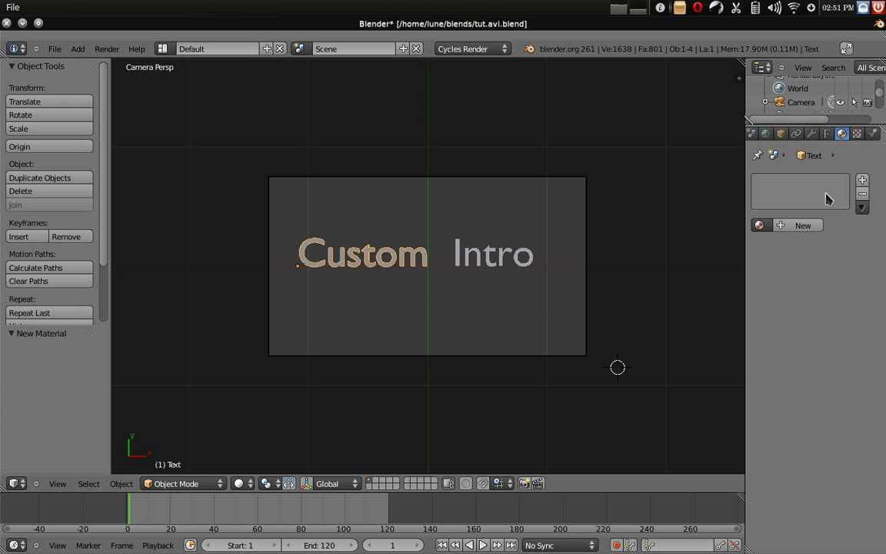
pyautogui.click(829, 268)
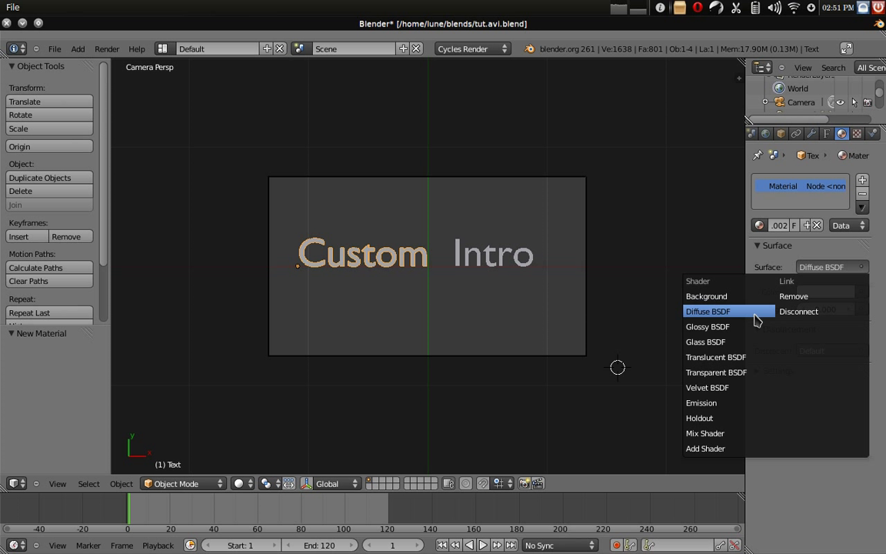
pyautogui.moveTo(744, 403)
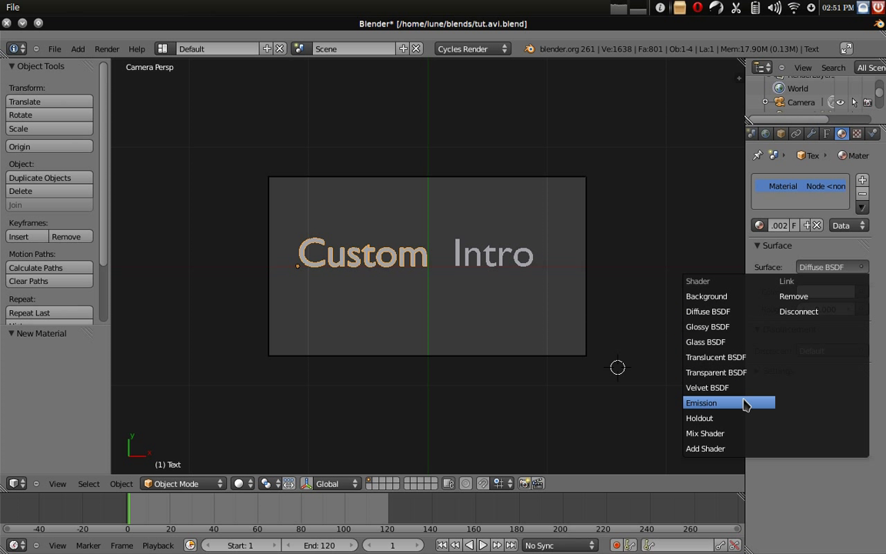
pyautogui.click(701, 403)
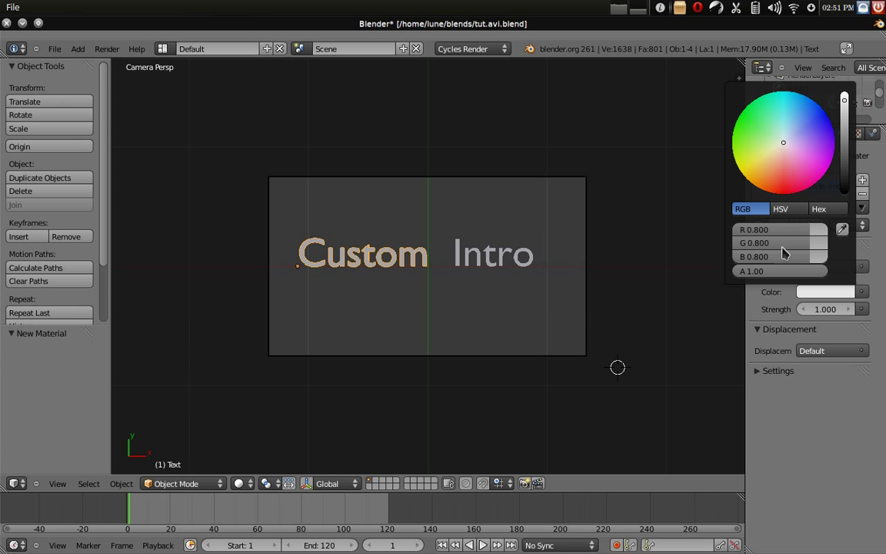
pyautogui.click(783, 194)
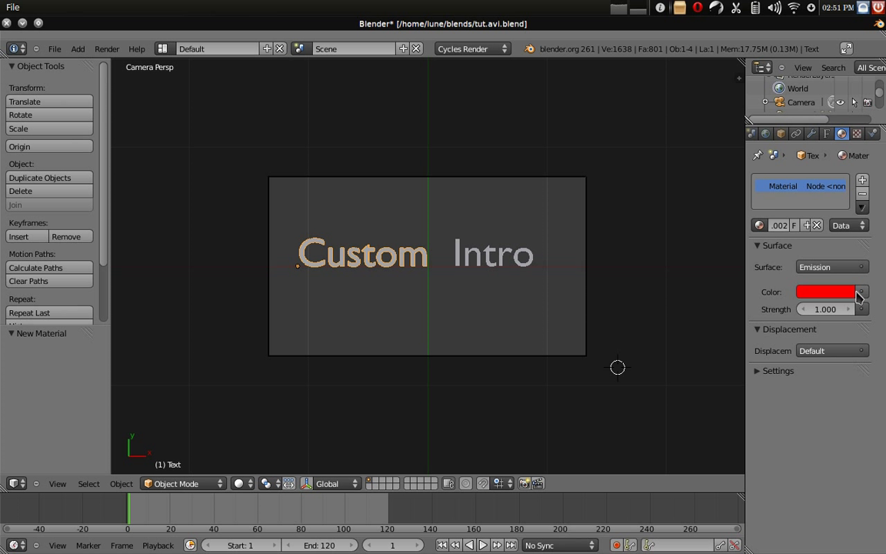
pyautogui.click(828, 292)
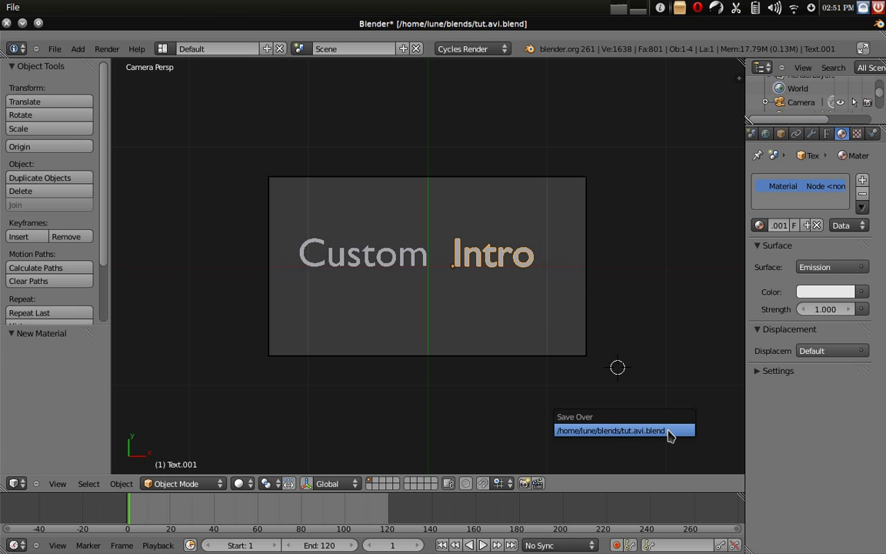
# Edit the third text object to read 'Tutorial', keeping white emission at strength 1.
pyautogui.click(624, 431)
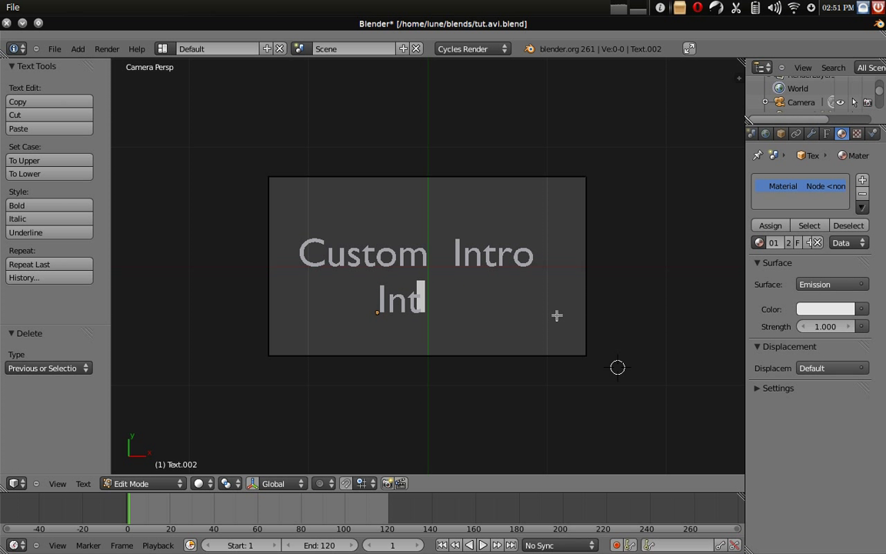
pyautogui.write('utorial')
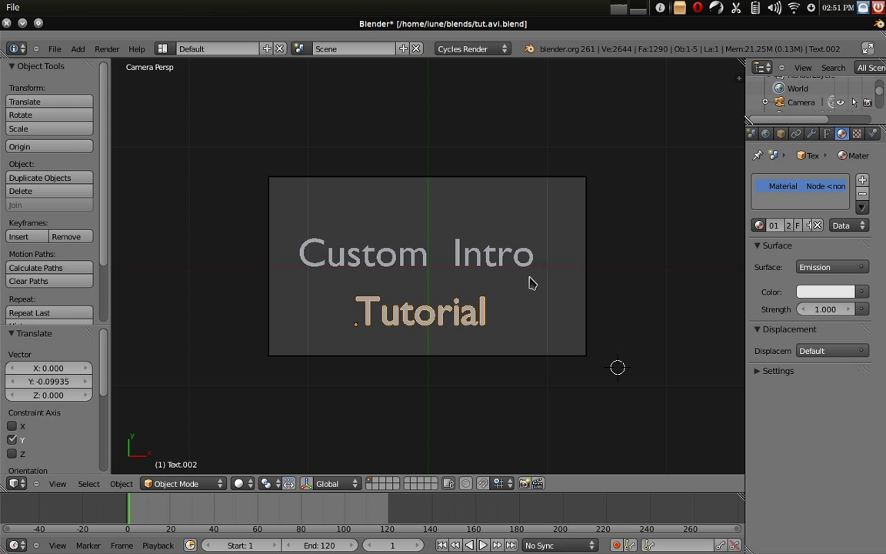
pyautogui.moveTo(809, 301)
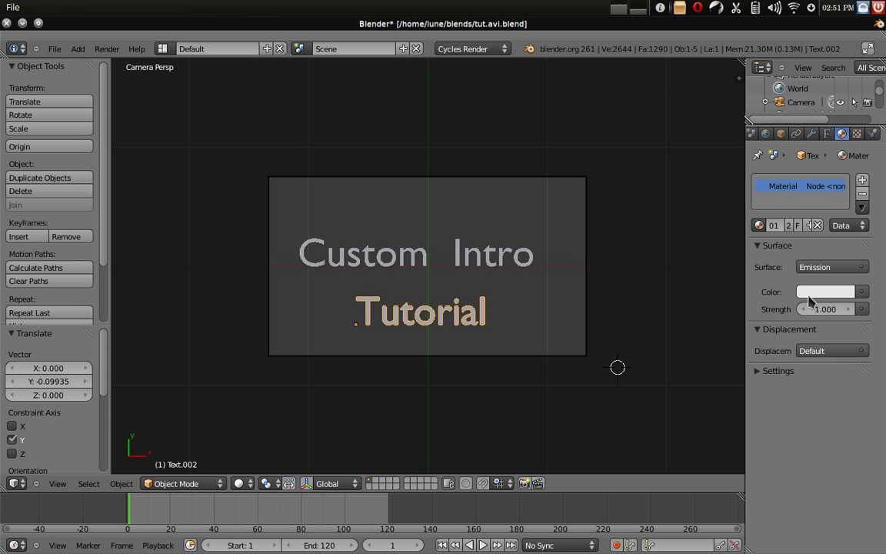
# Set the Tutorial word's emission colour to red.
pyautogui.click(828, 292)
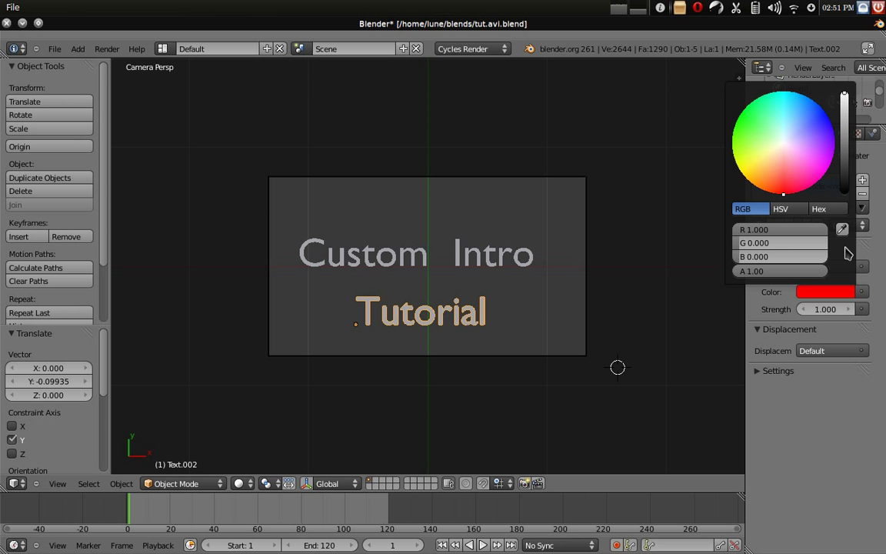
pyautogui.click(492, 254)
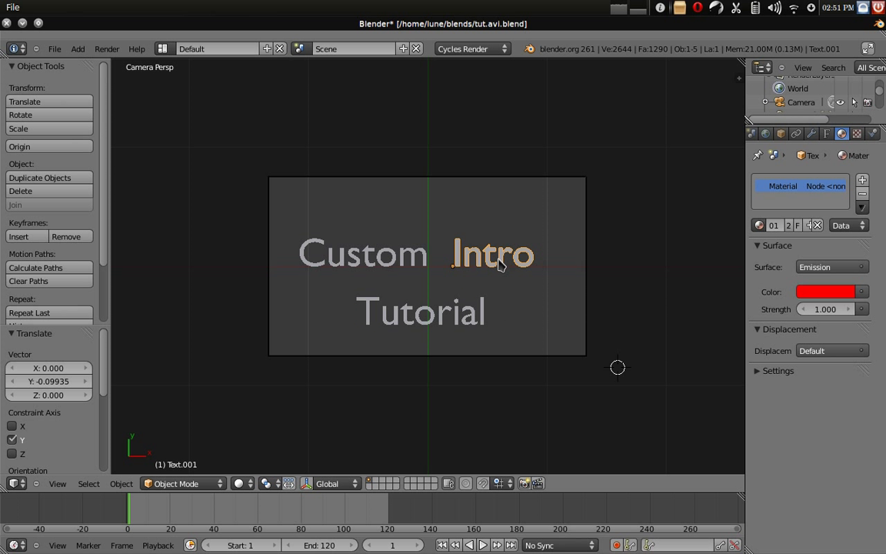
pyautogui.moveTo(485, 298)
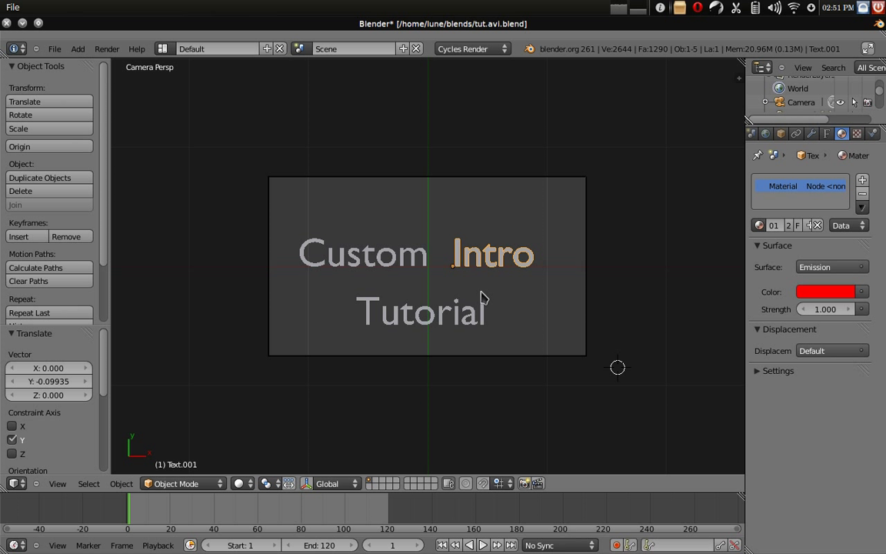
pyautogui.click(422, 310)
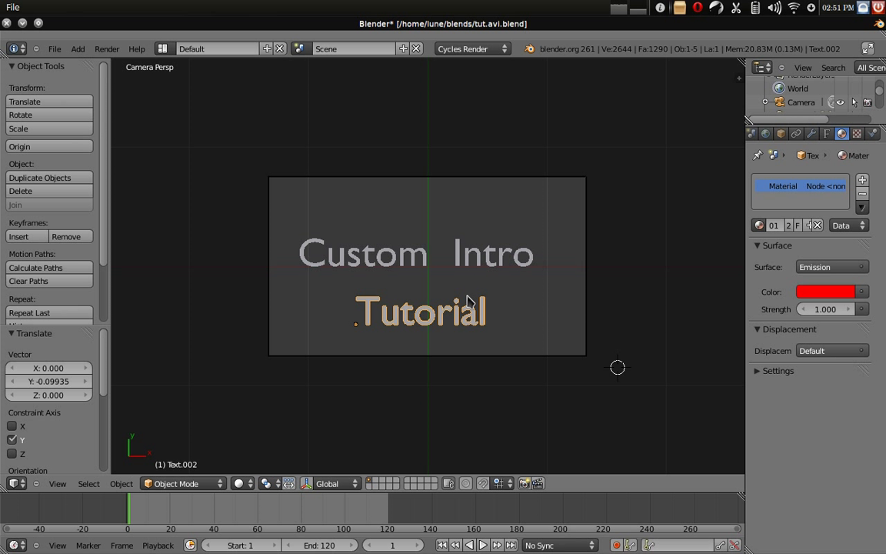
pyautogui.moveTo(513, 264)
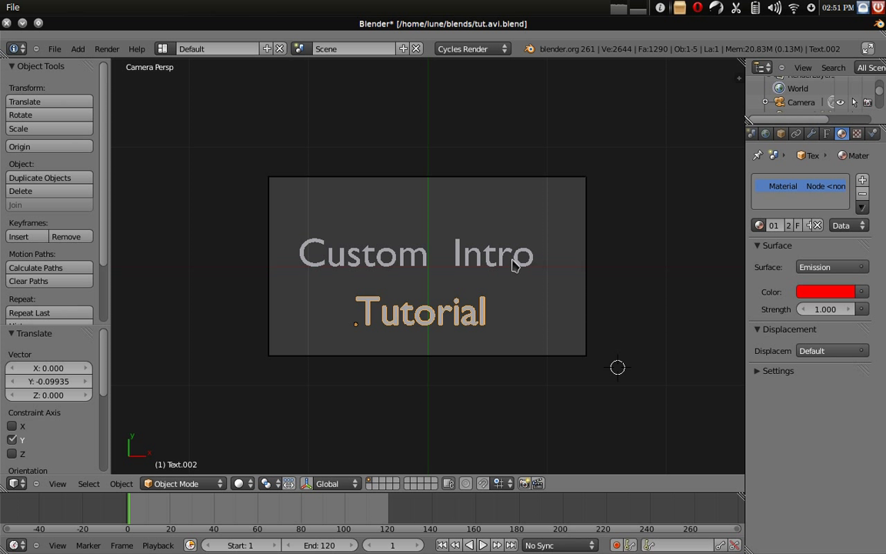
pyautogui.moveTo(572, 341)
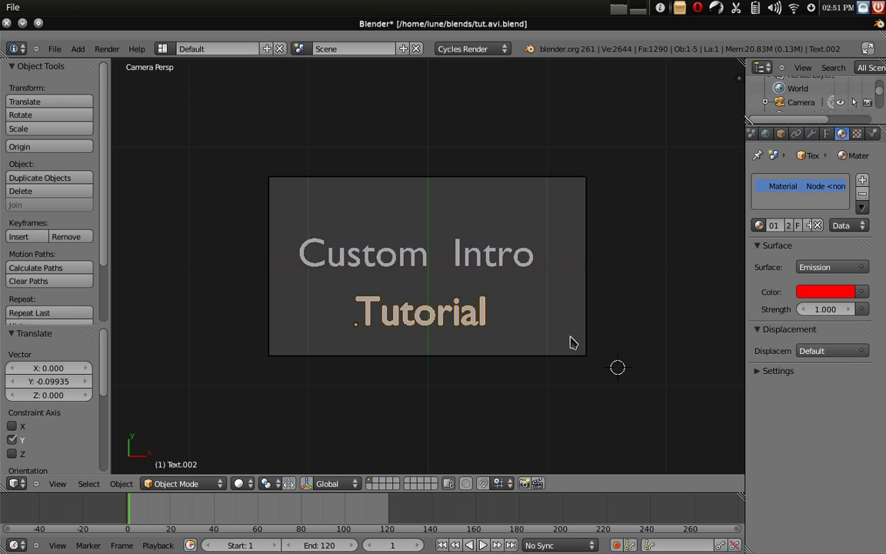
pyautogui.moveTo(572, 351)
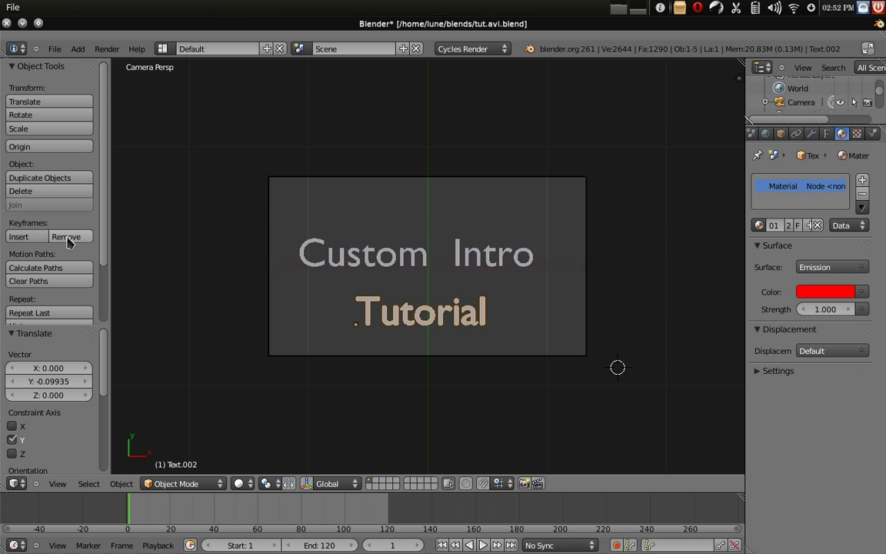
pyautogui.moveTo(674, 268)
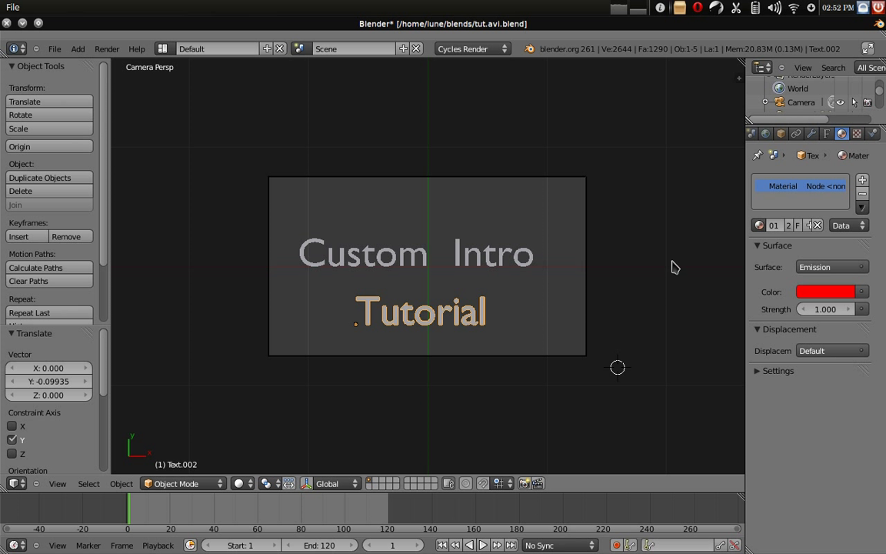
pyautogui.moveTo(815, 345)
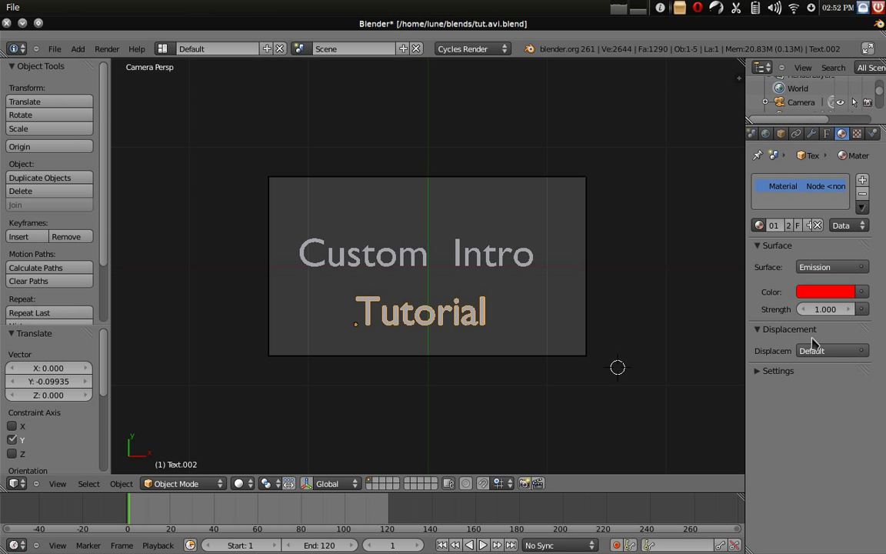
pyautogui.moveTo(818, 289)
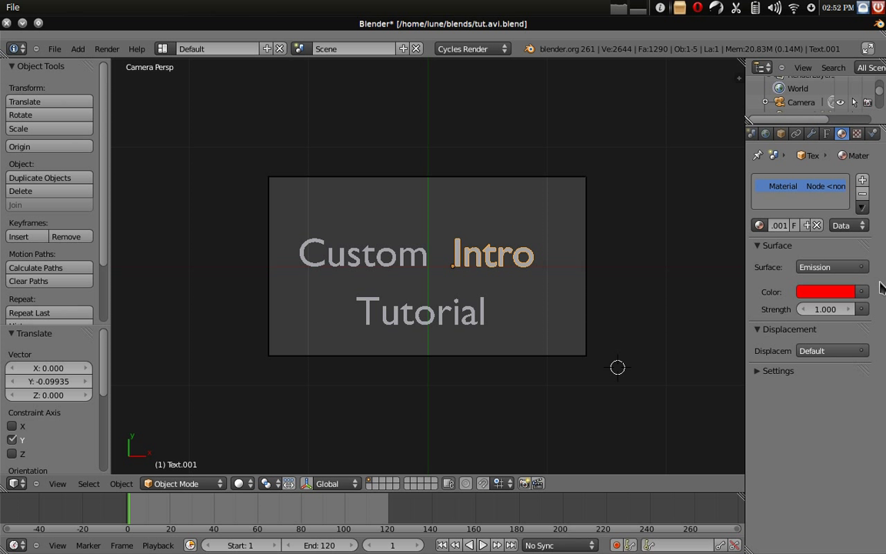
# Make Intro's own material white and set Custom's emission colour to green.
pyautogui.click(824, 293)
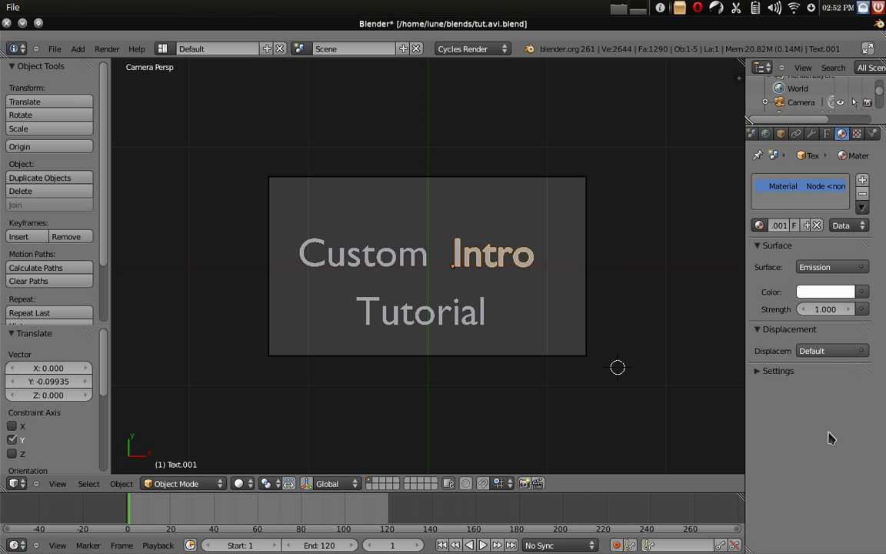
pyautogui.moveTo(372, 256)
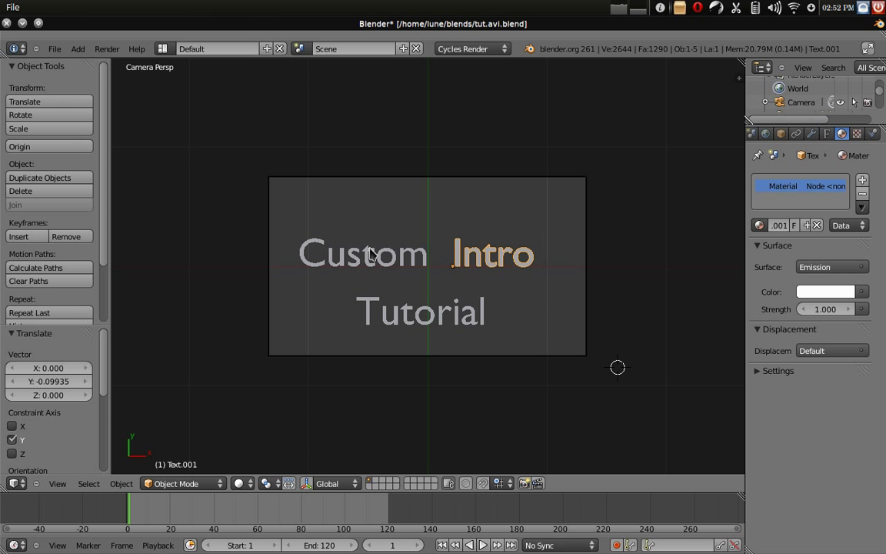
pyautogui.click(825, 292)
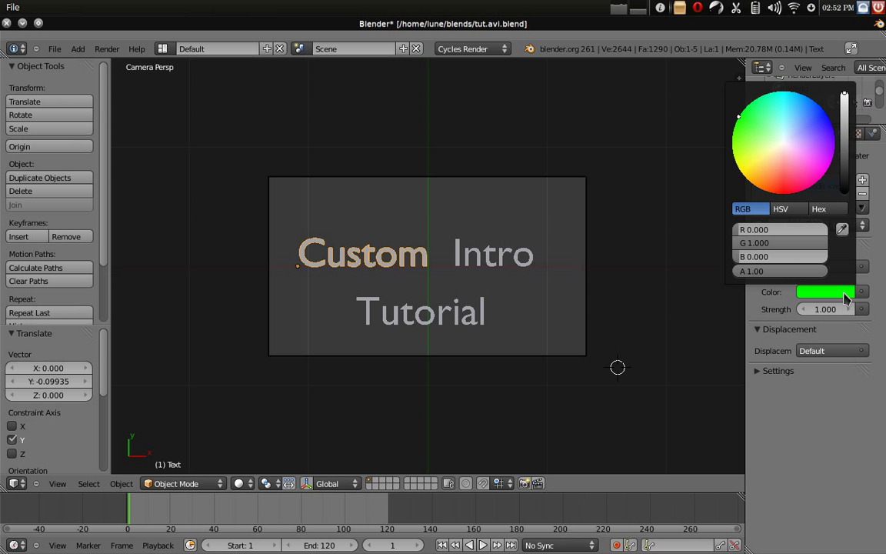
pyautogui.click(566, 300)
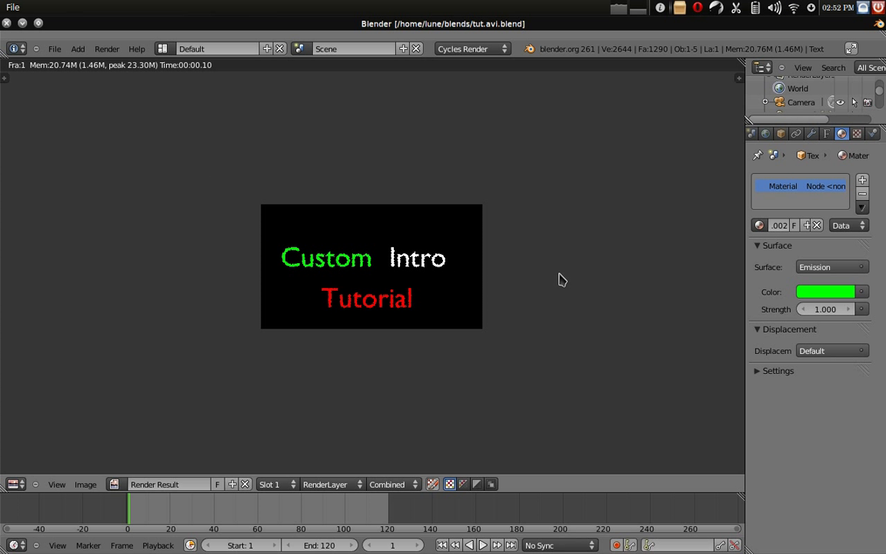
# Switch the screen layout to Compositing to show the node setup.
pyautogui.click(216, 40)
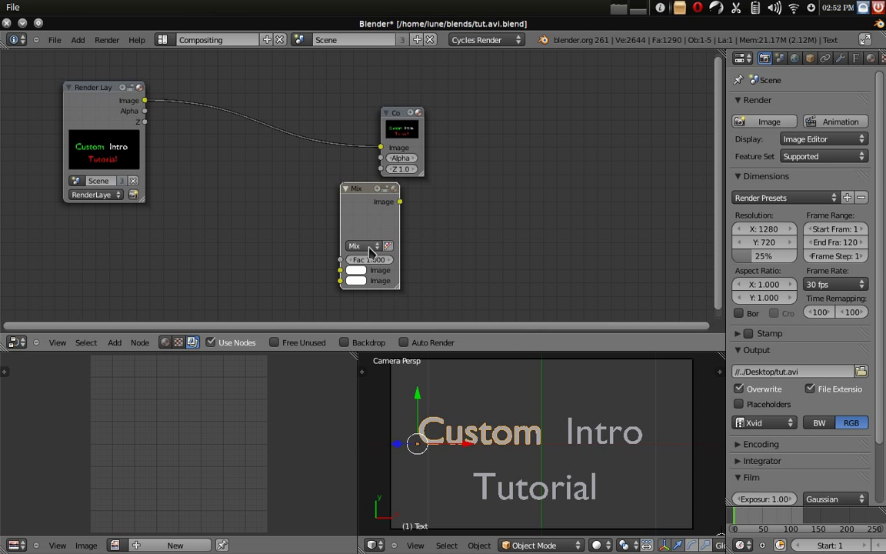
# Add a Fast Gaussian Blur node and wire the final Add mix into the Composite output.
pyautogui.click(114, 341)
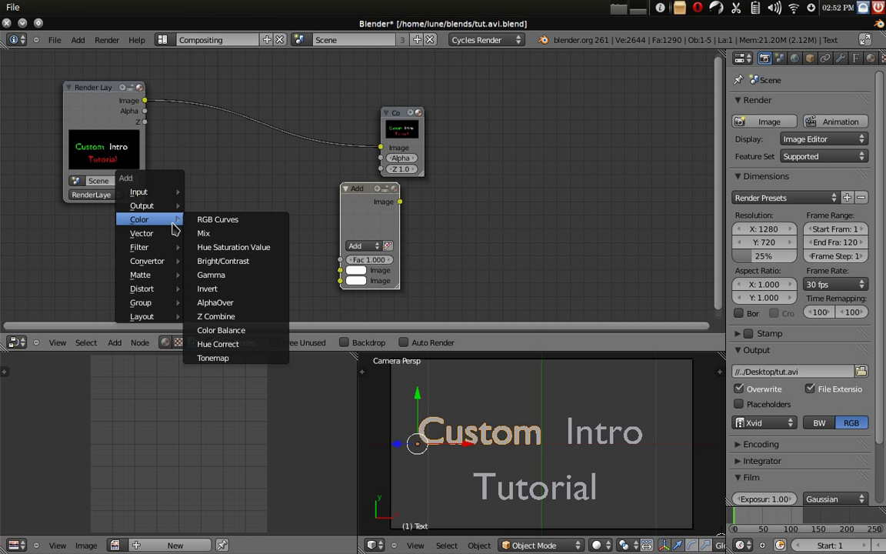
pyautogui.click(139, 246)
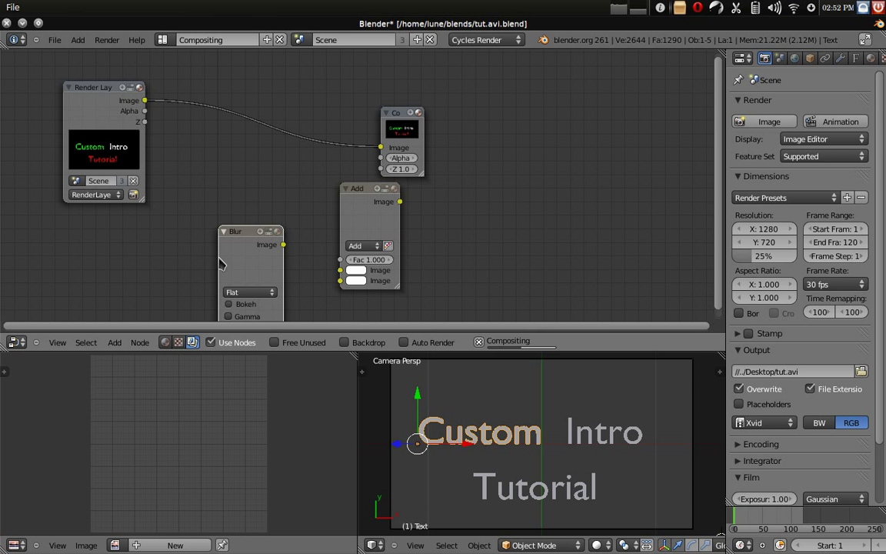
pyautogui.click(249, 293)
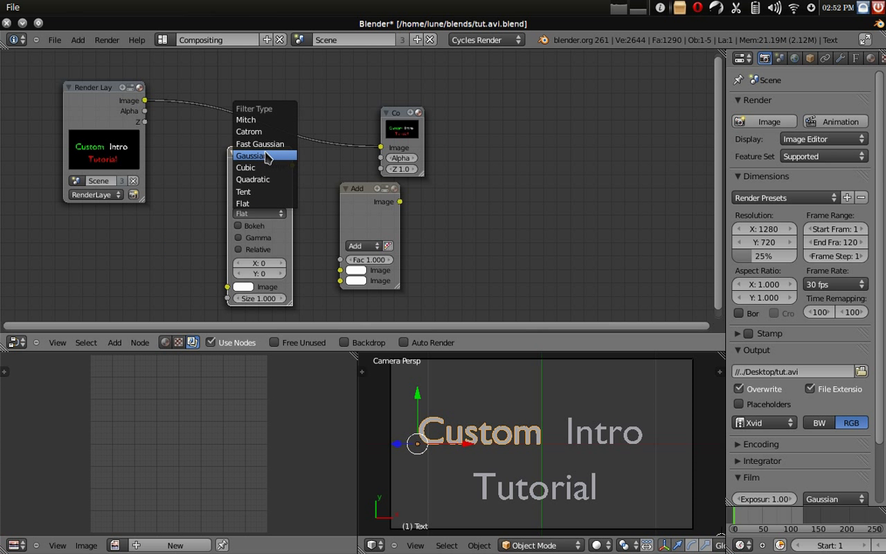
pyautogui.click(260, 145)
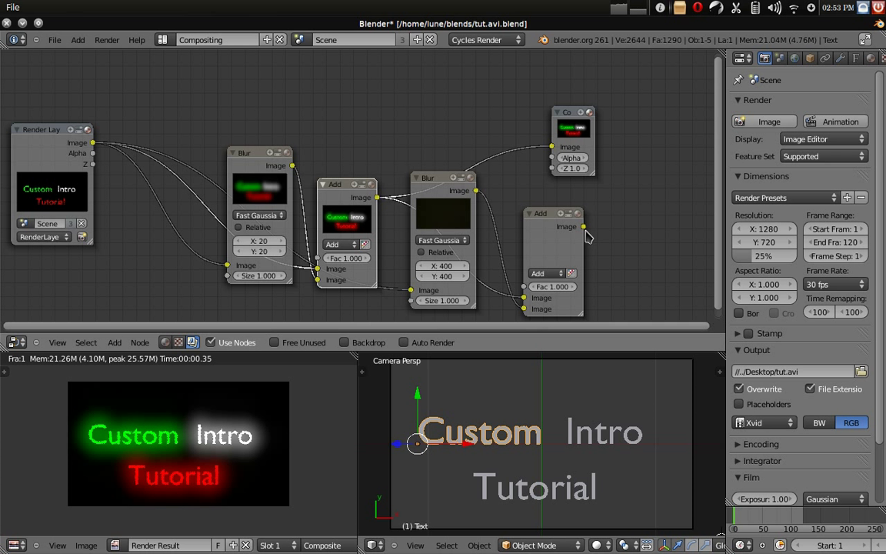
pyautogui.moveTo(584, 230); pyautogui.dragTo(633, 151)
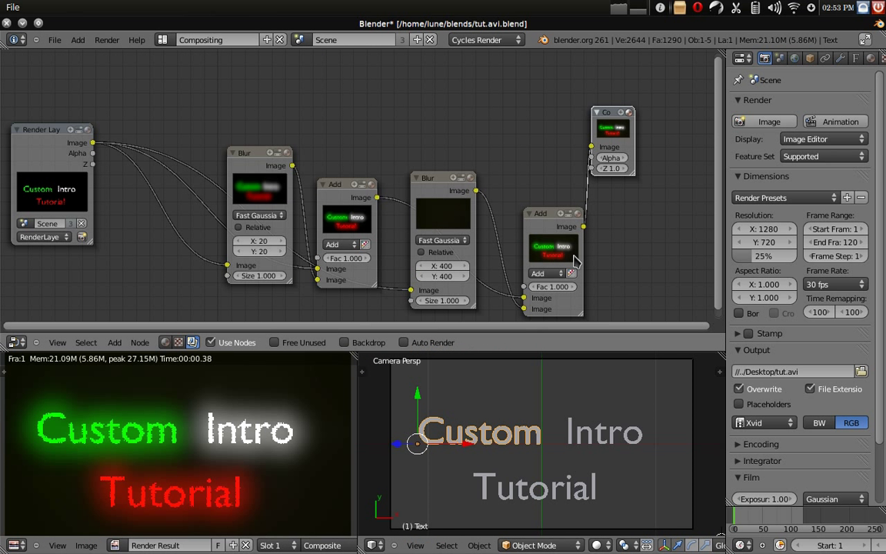
pyautogui.moveTo(416, 295)
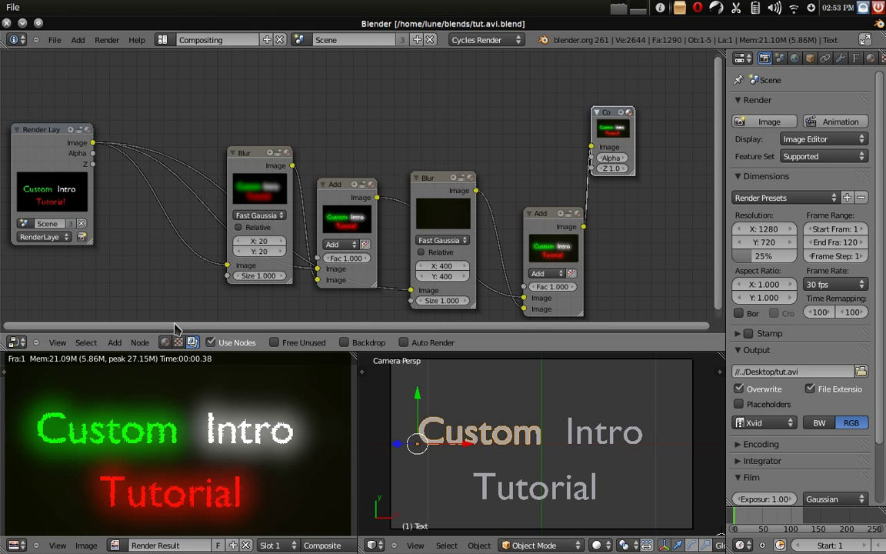
pyautogui.moveTo(163, 345)
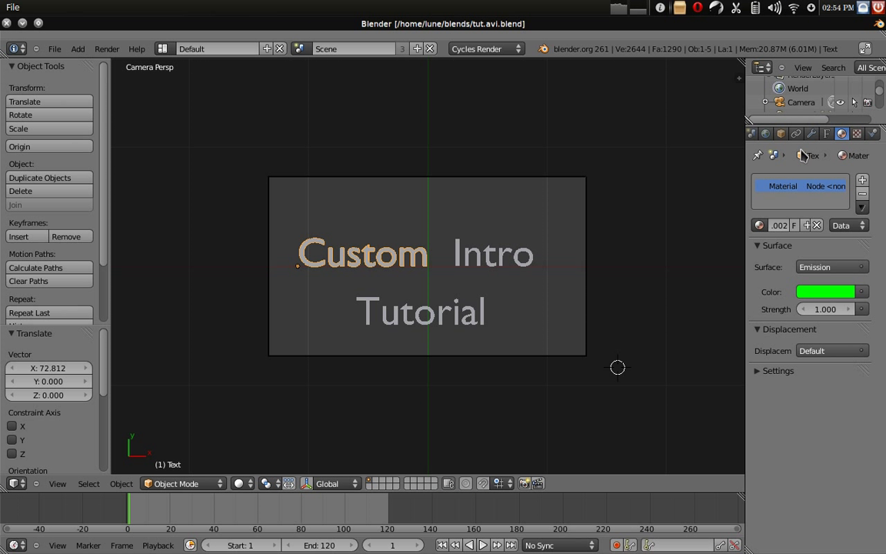
pyautogui.moveTo(541, 366)
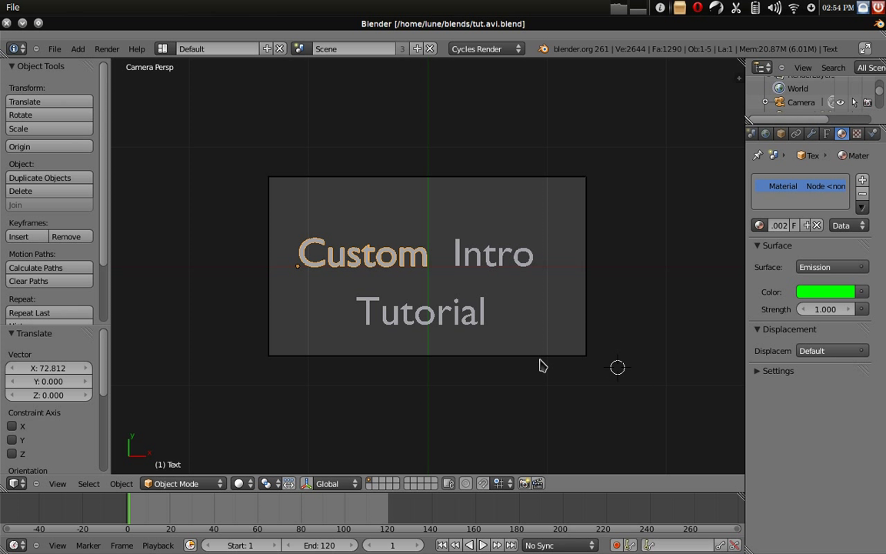
pyautogui.moveTo(774, 303)
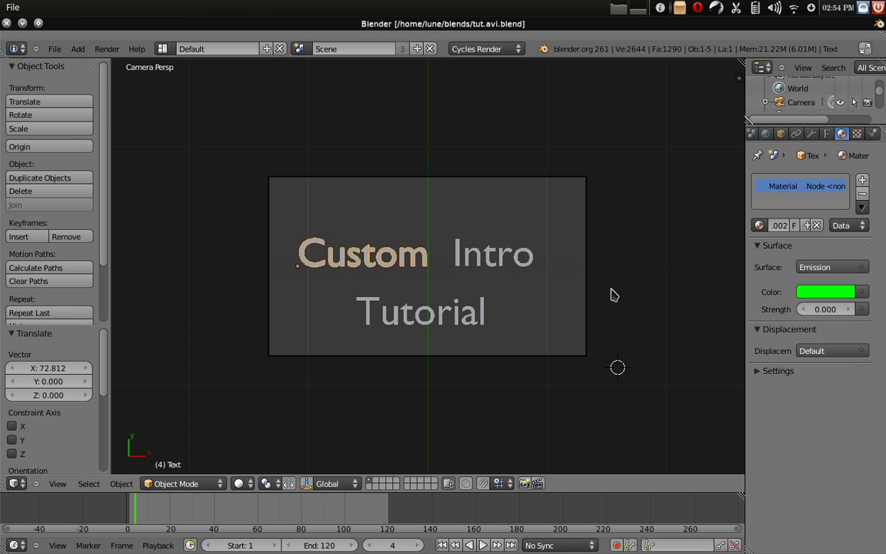
pyautogui.moveTo(268, 457)
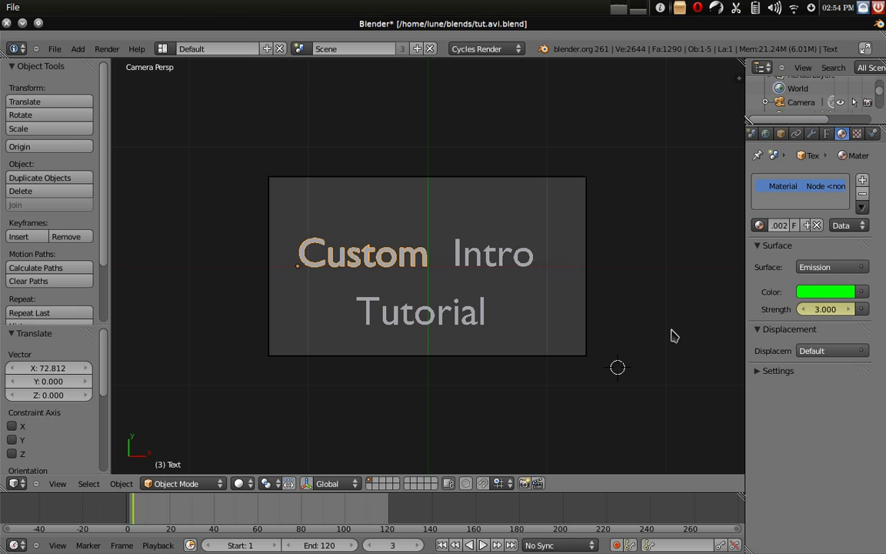
pyautogui.moveTo(709, 342)
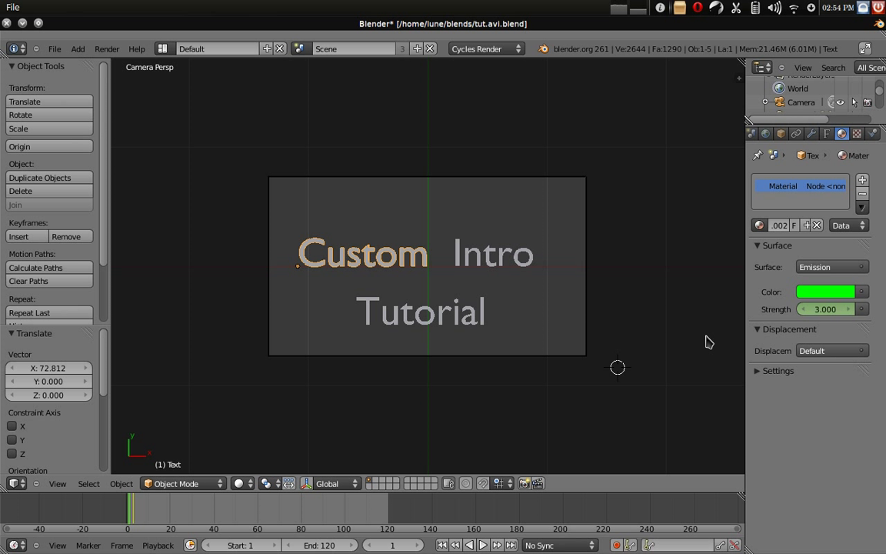
pyautogui.moveTo(822, 308)
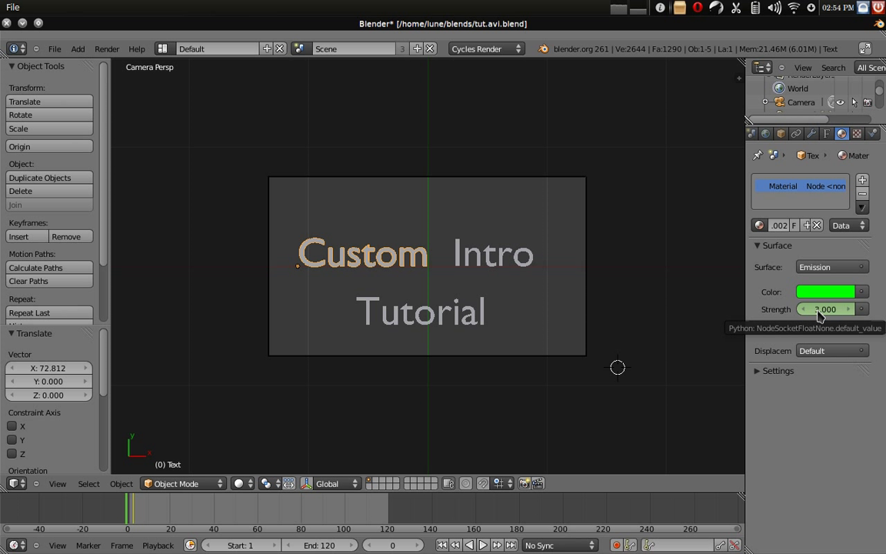
# Set Custom's Emission Strength to 3.000 at the current frame and start the animation render.
pyautogui.click(824, 308)
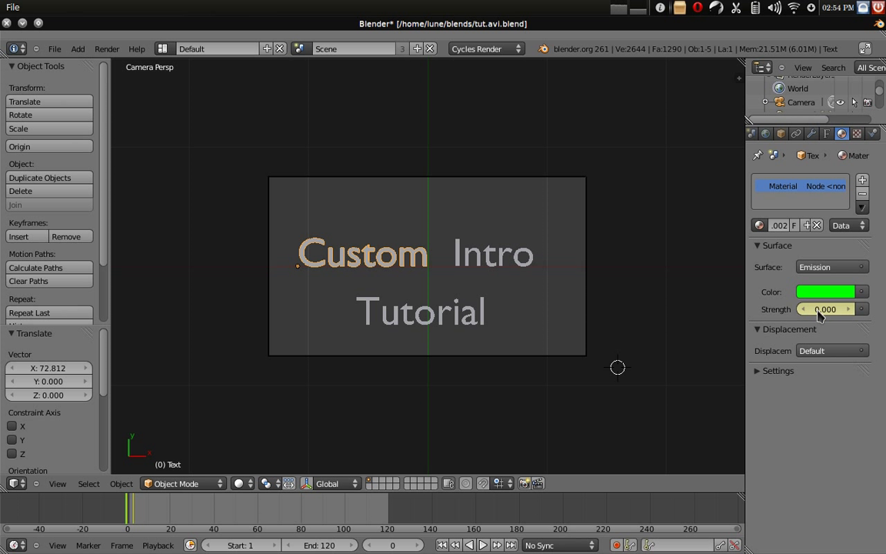
pyautogui.write('3.000')
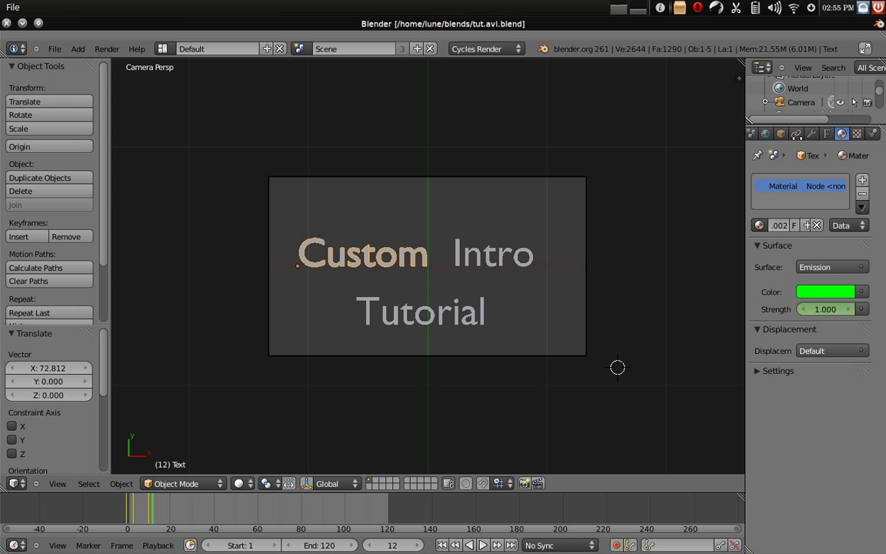
pyautogui.click(783, 132)
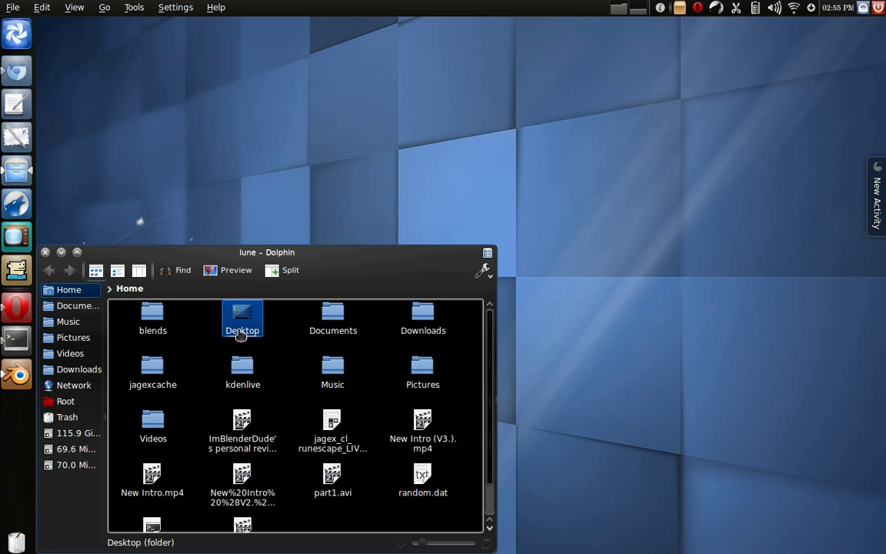
# Open the Desktop folder in Dolphin and play the rendered tut.avi.
pyautogui.doubleClick(243, 316)
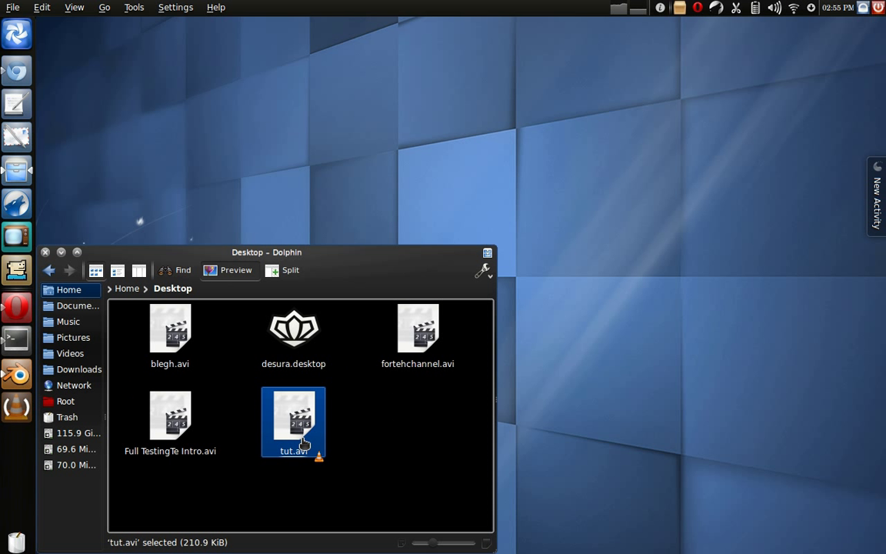
pyautogui.doubleClick(292, 422)
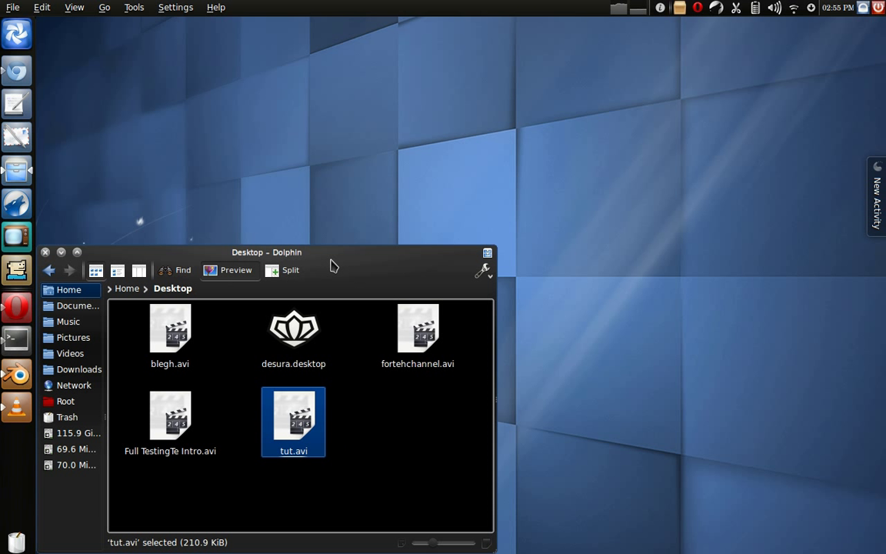
pyautogui.doubleClick(293, 421)
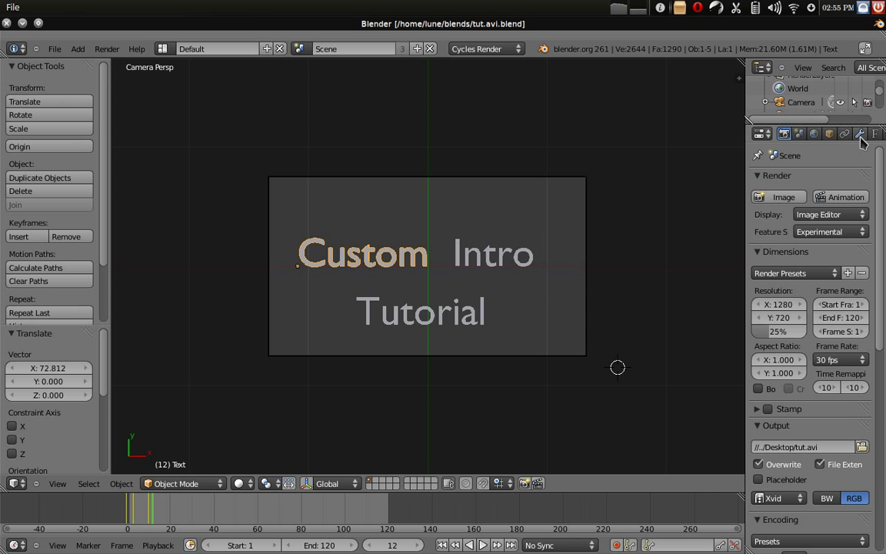
# Show Custom's material Emission Strength keyframes, then select the Intro text object.
pyautogui.click(859, 133)
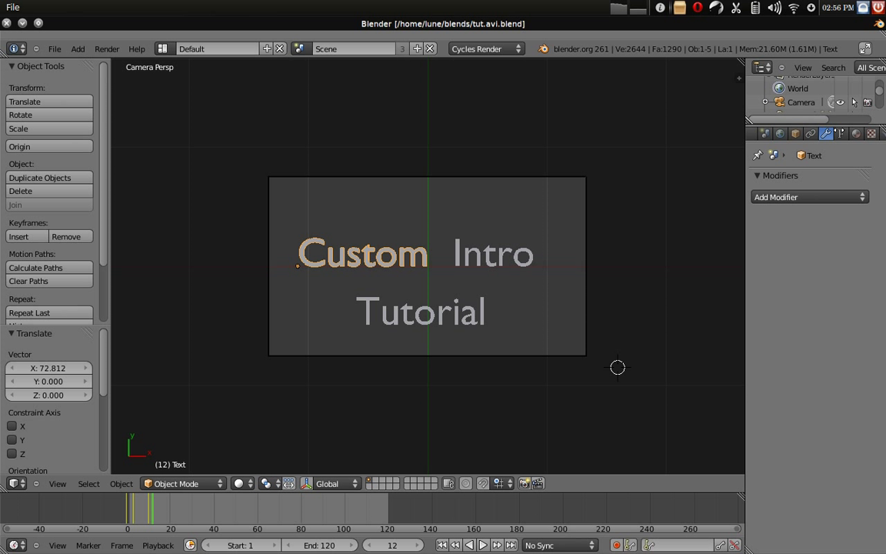
pyautogui.click(849, 132)
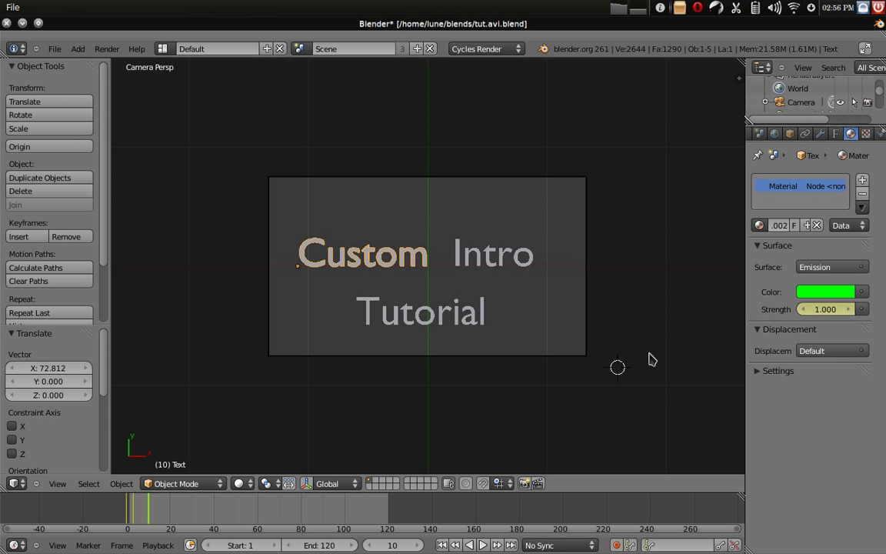
pyautogui.moveTo(409, 332)
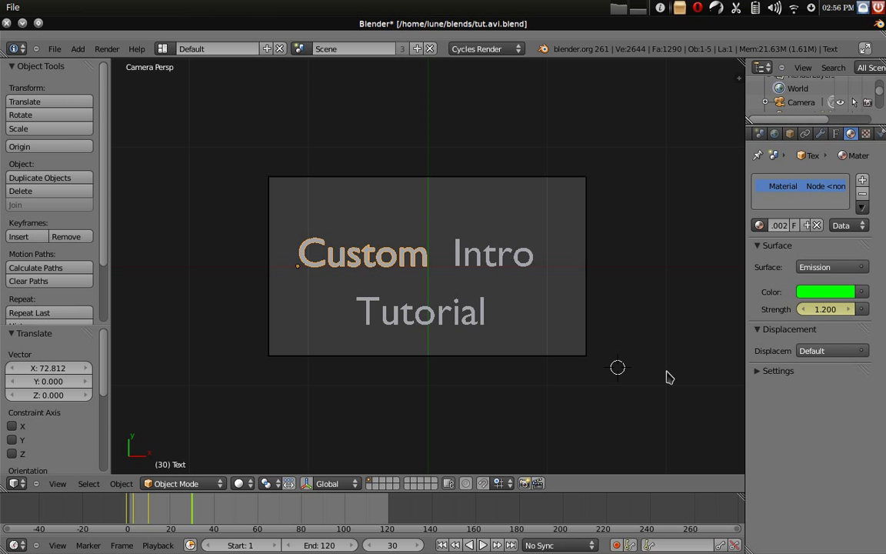
pyautogui.moveTo(752, 345)
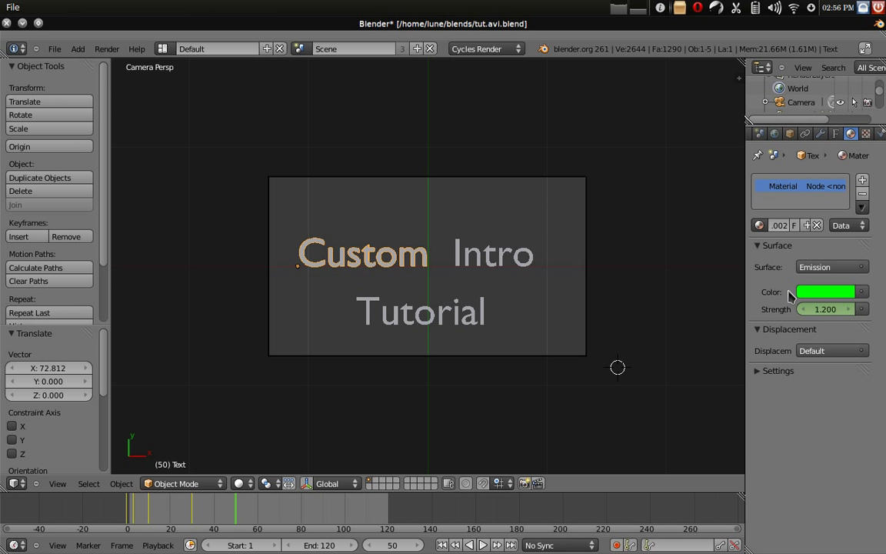
pyautogui.click(824, 308)
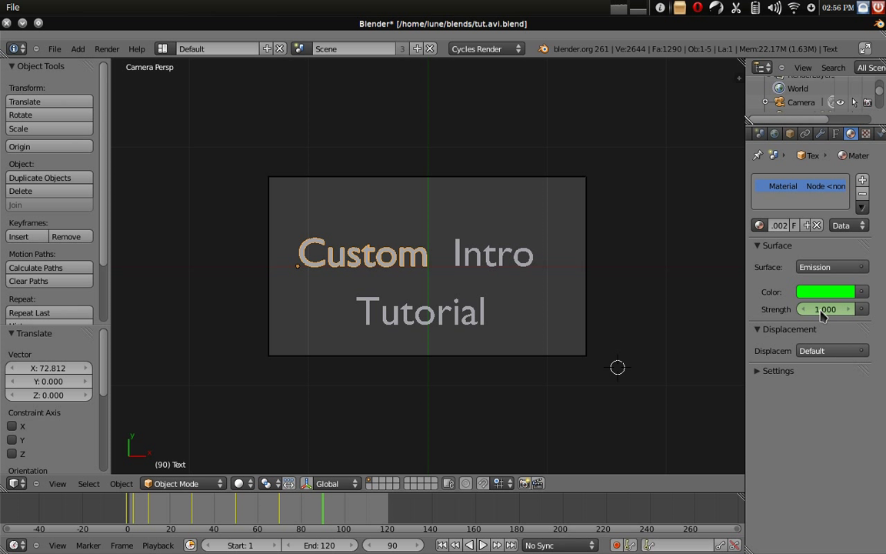
pyautogui.moveTo(824, 308)
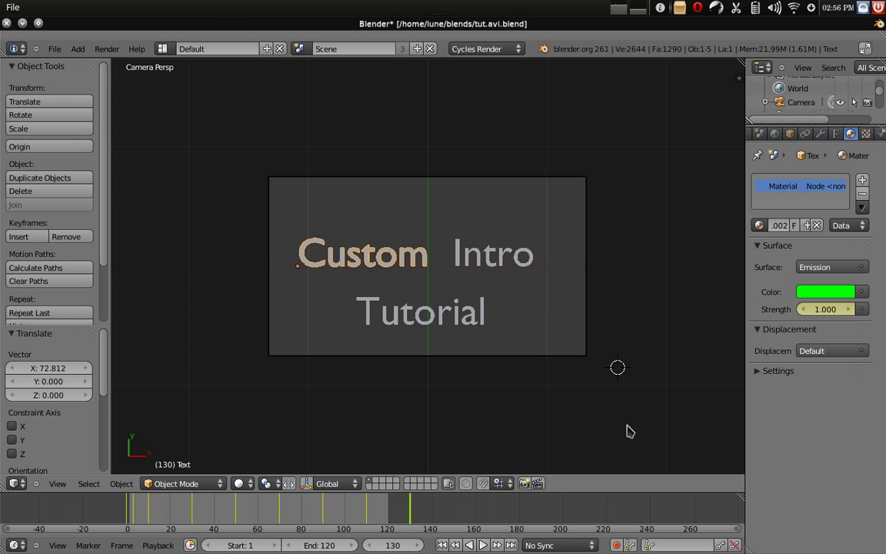
pyautogui.click(492, 254)
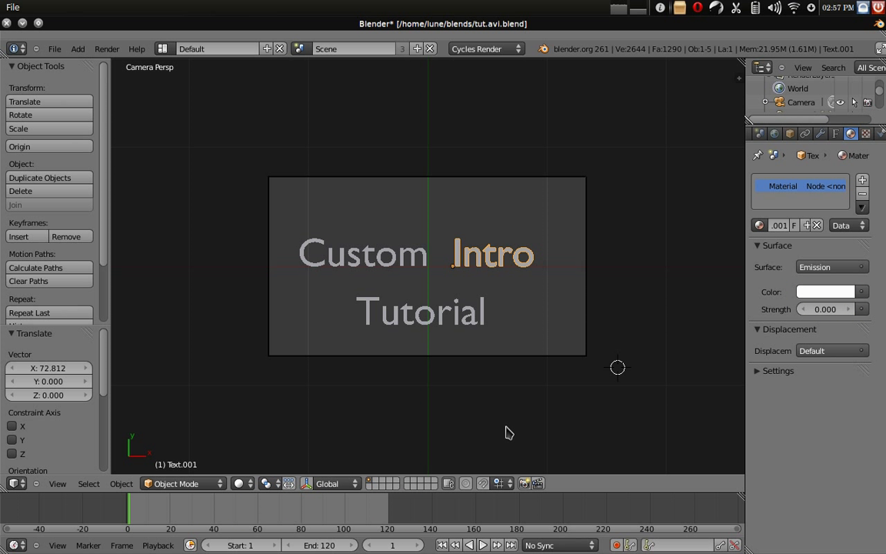
pyautogui.moveTo(370, 437)
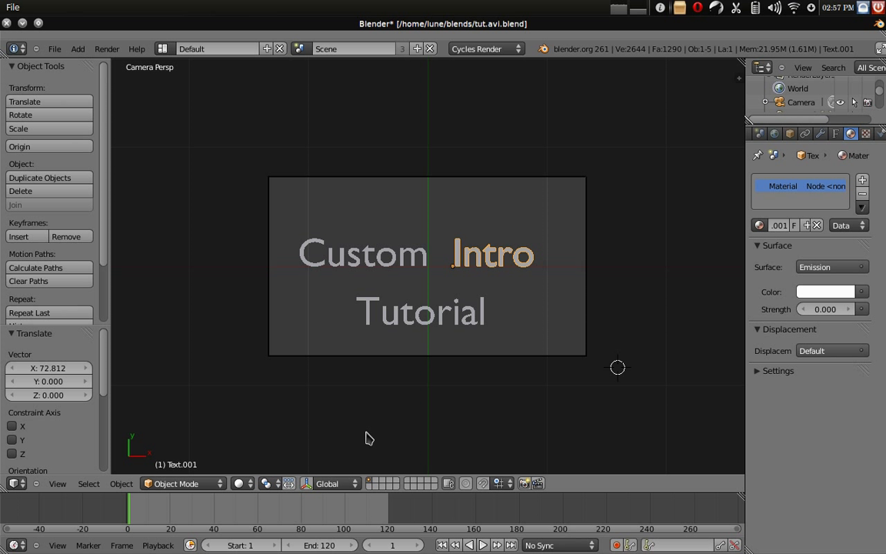
# Set Intro's Emission Strength to 3.000 around frame 30 and scrub back to an earlier frame.
pyautogui.click(368, 422)
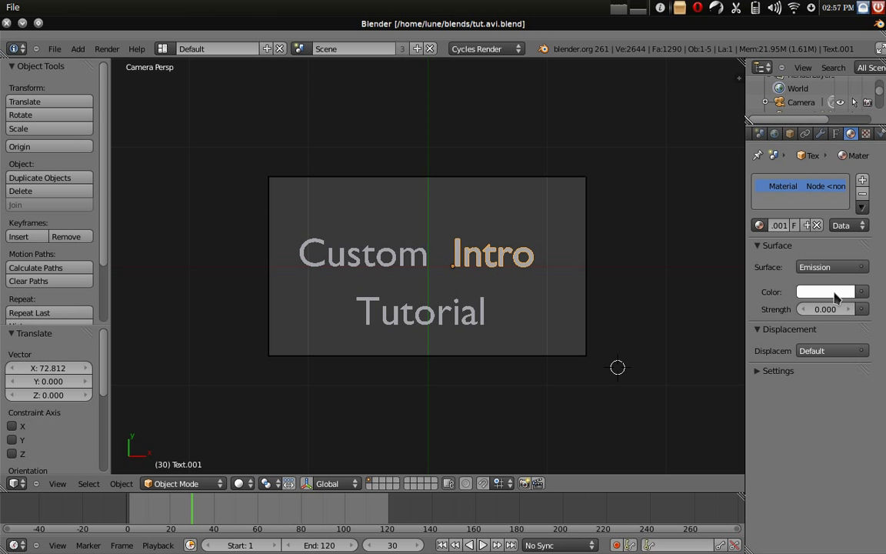
pyautogui.moveTo(827, 307)
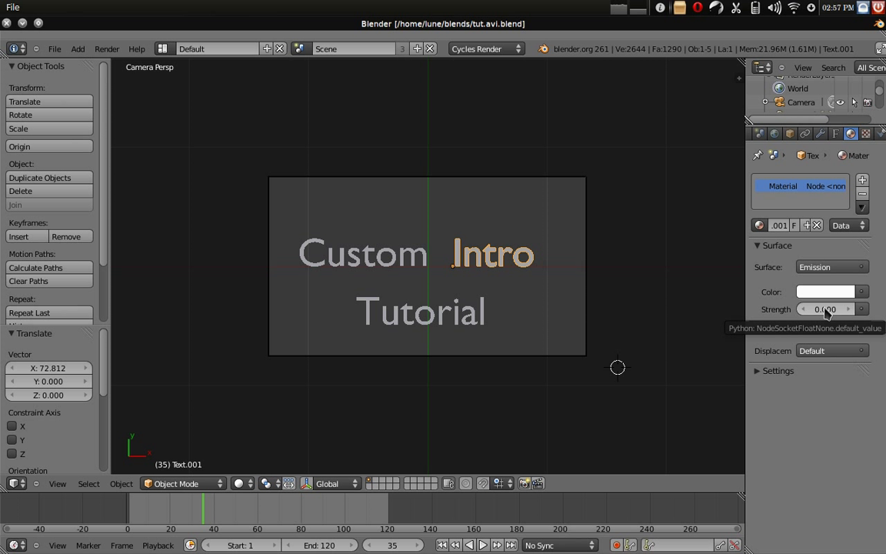
pyautogui.click(469, 545)
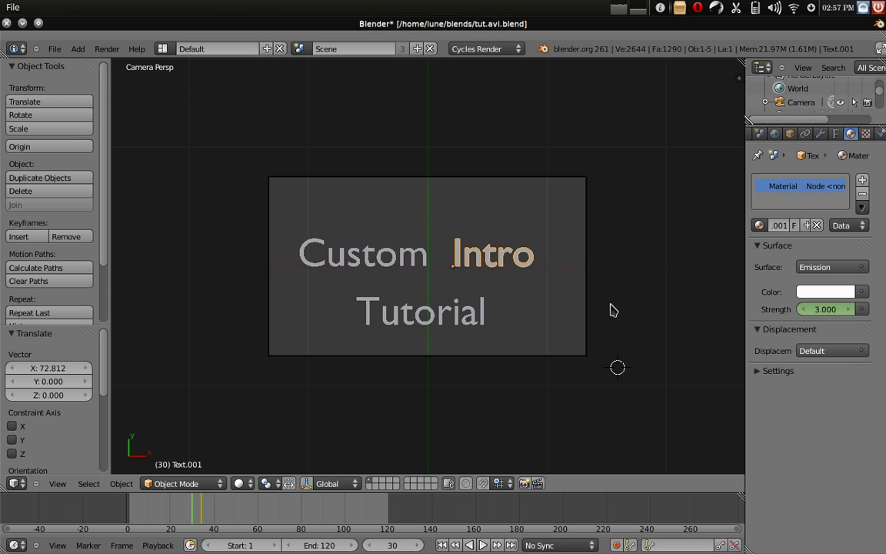
pyautogui.click(469, 545)
pyautogui.write('0')
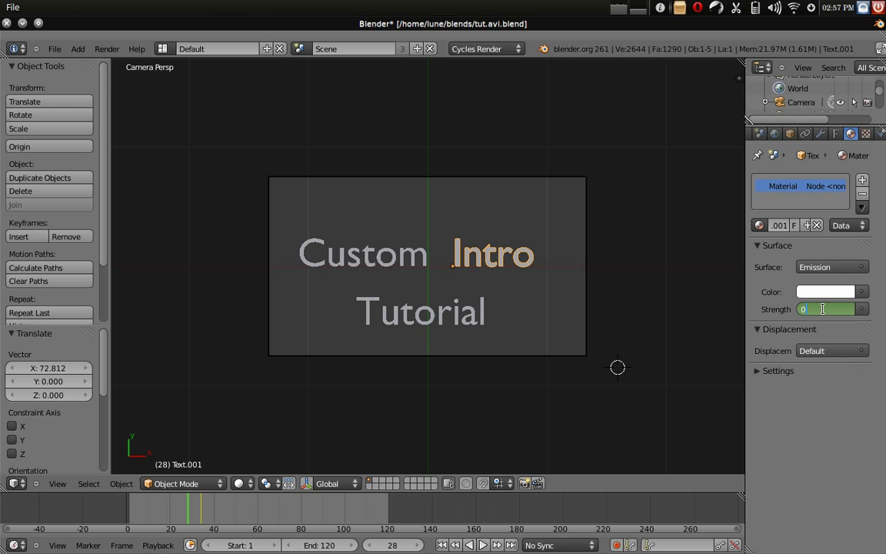
pyautogui.write('3.000')
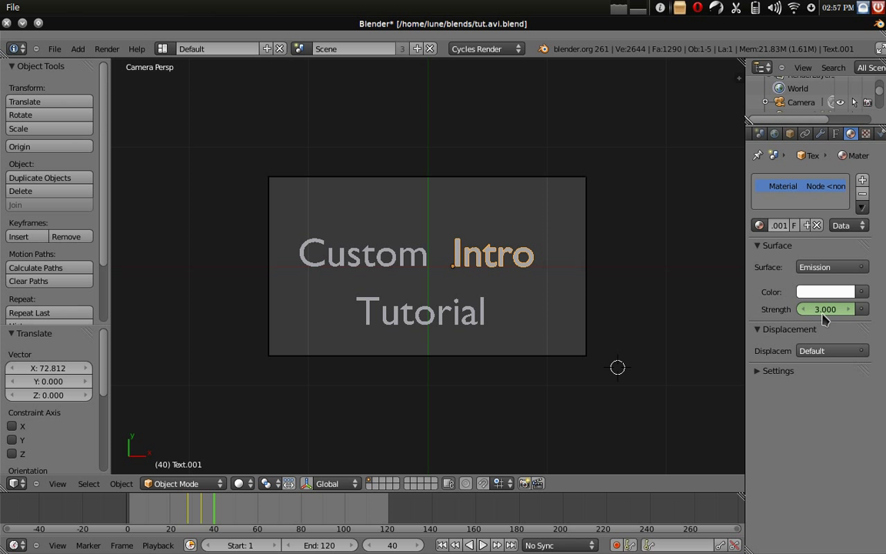
pyautogui.moveTo(830, 308); pyautogui.dragTo(812, 308)
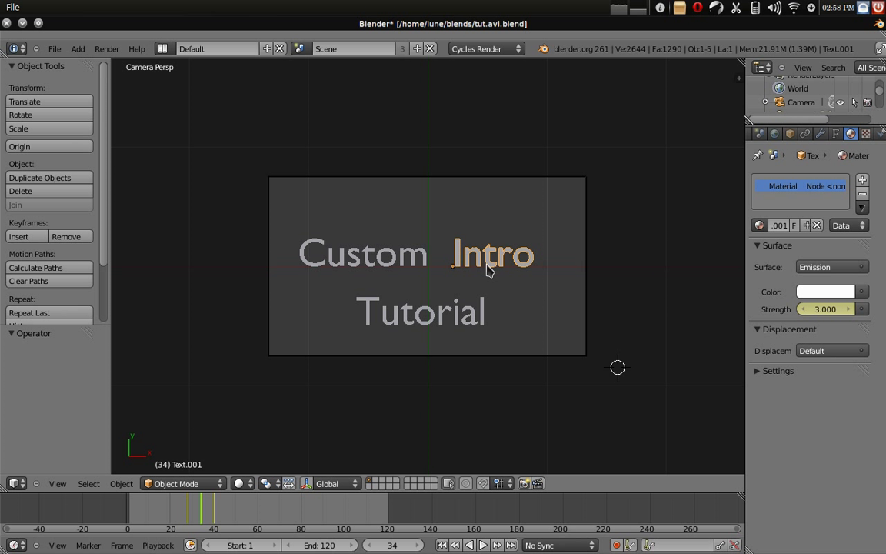
# Save, insert a LocRotScale keyframe on Intro, and preview the glow animation building up.
pyautogui.press('ctrl+s')
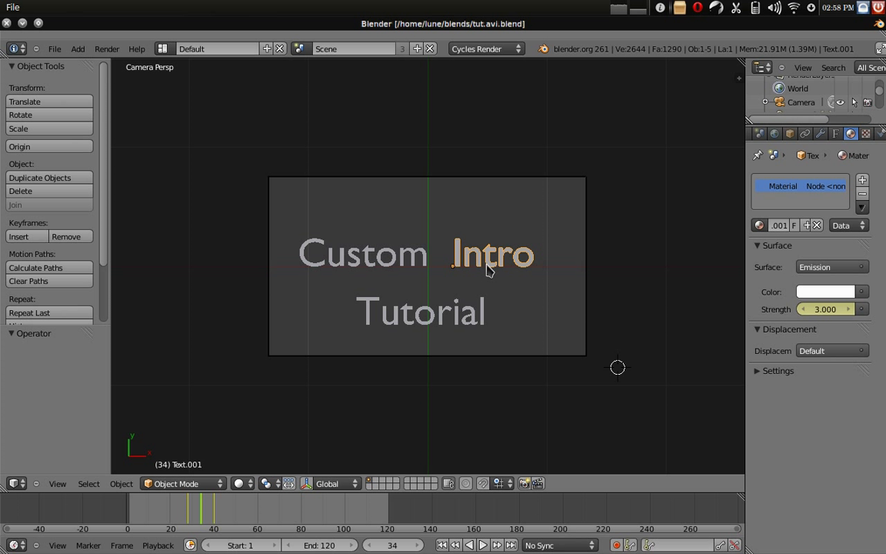
pyautogui.press('i')
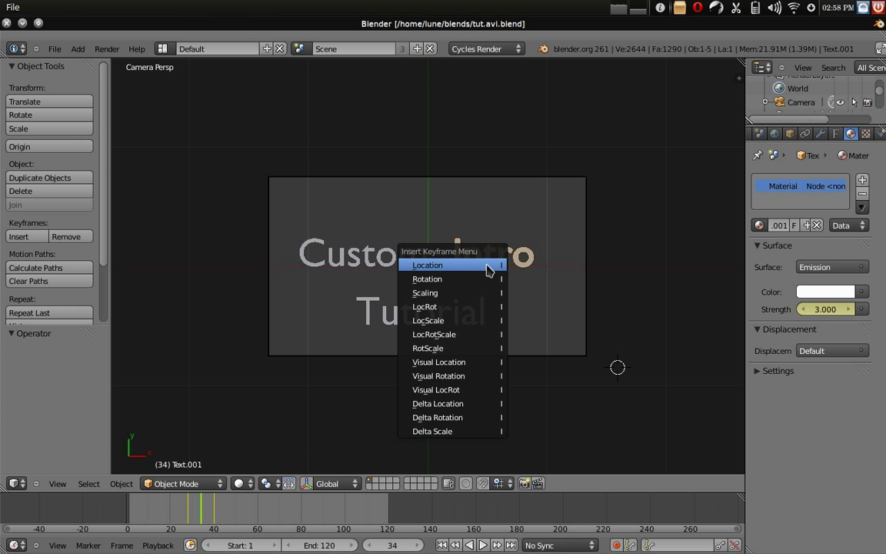
pyautogui.moveTo(477, 333)
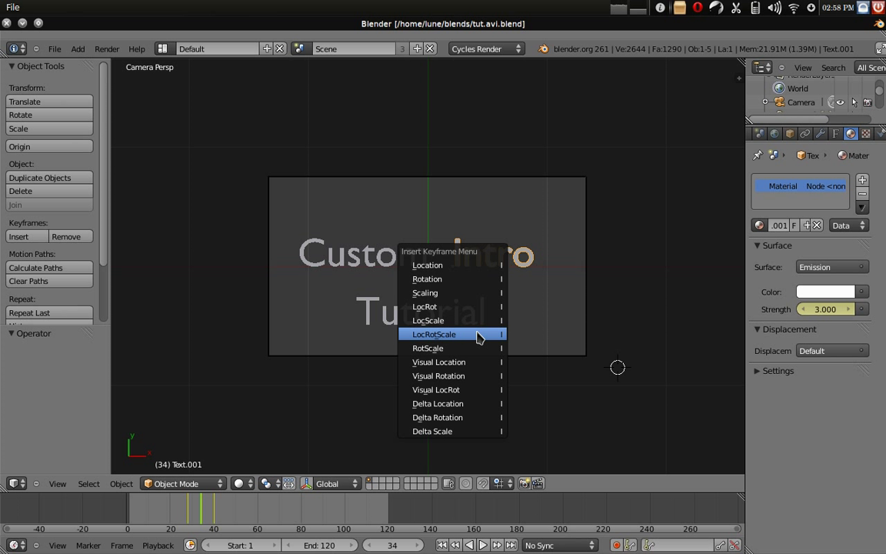
pyautogui.click(434, 333)
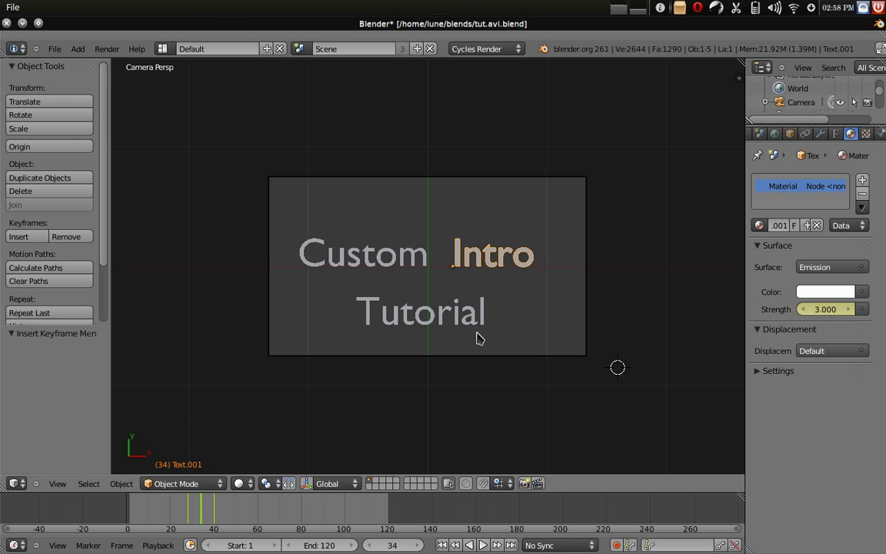
pyautogui.moveTo(513, 341)
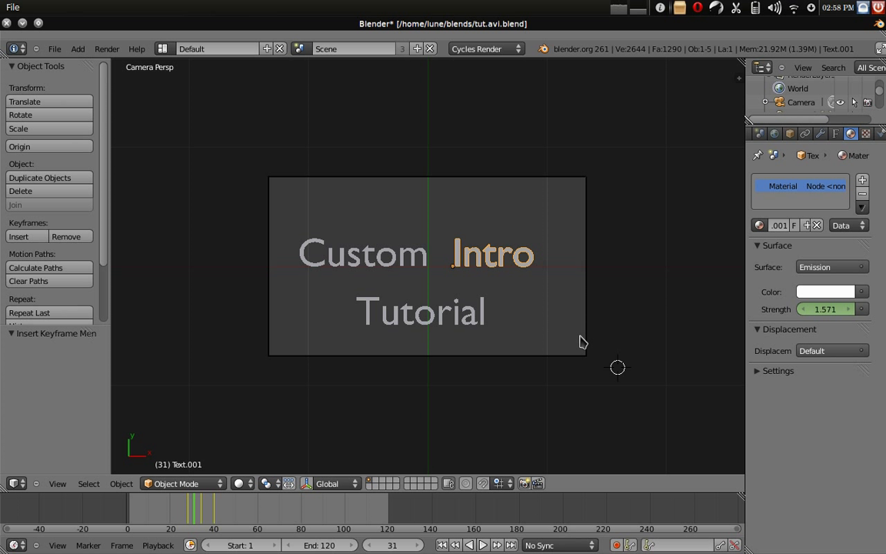
pyautogui.moveTo(492, 253); pyautogui.dragTo(313, 119)
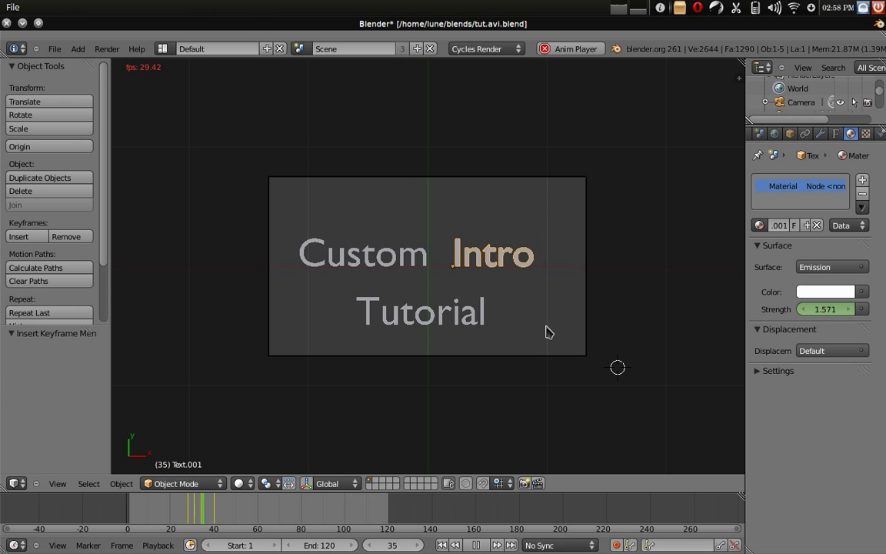
pyautogui.click(475, 545)
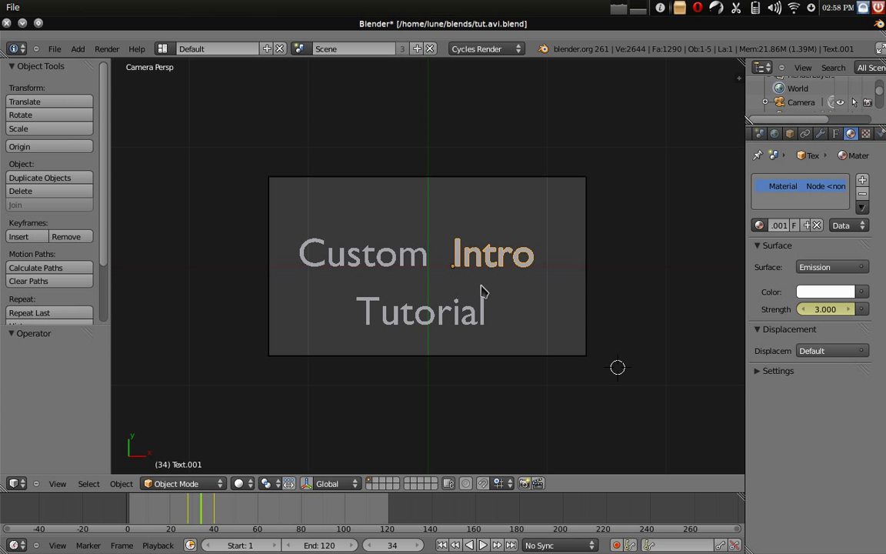
pyautogui.moveTo(428, 98)
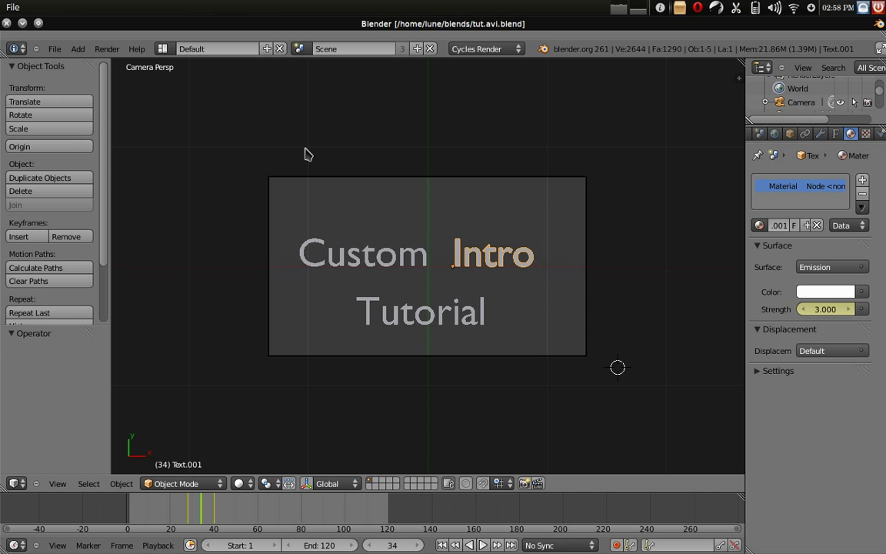
pyautogui.moveTo(449, 321)
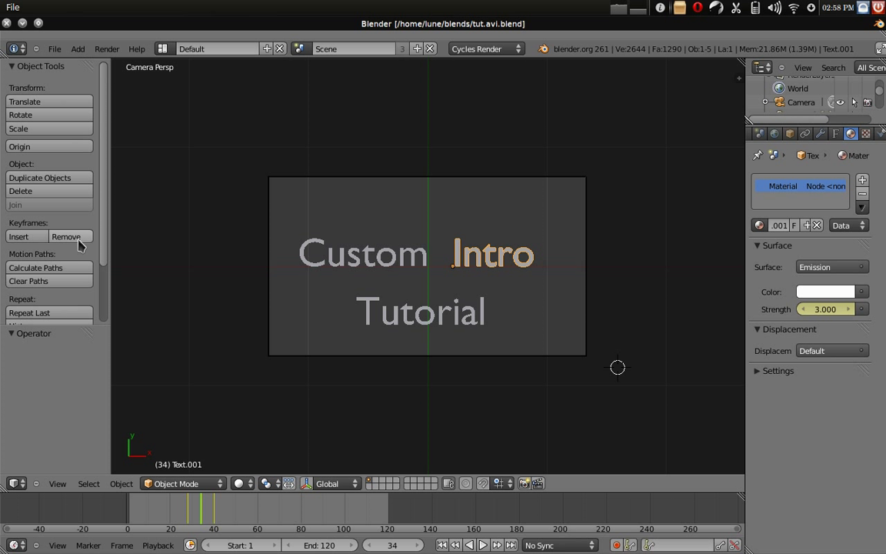
pyautogui.moveTo(464, 347)
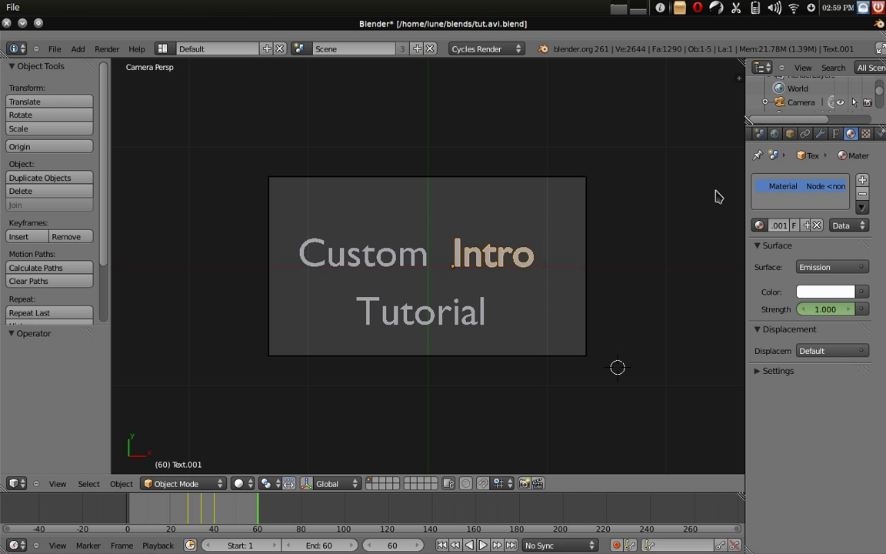
# Show the Render properties before rendering frame 60.
pyautogui.click(784, 133)
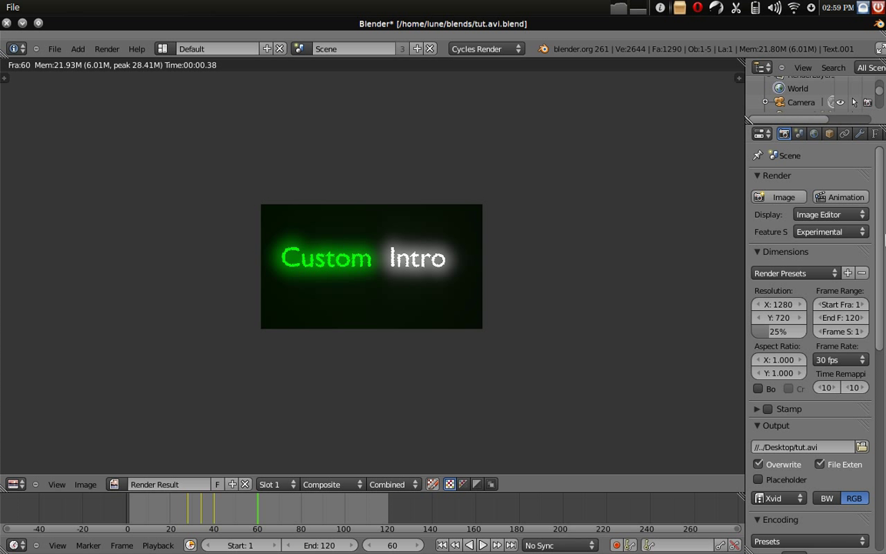
pyautogui.moveTo(387, 344)
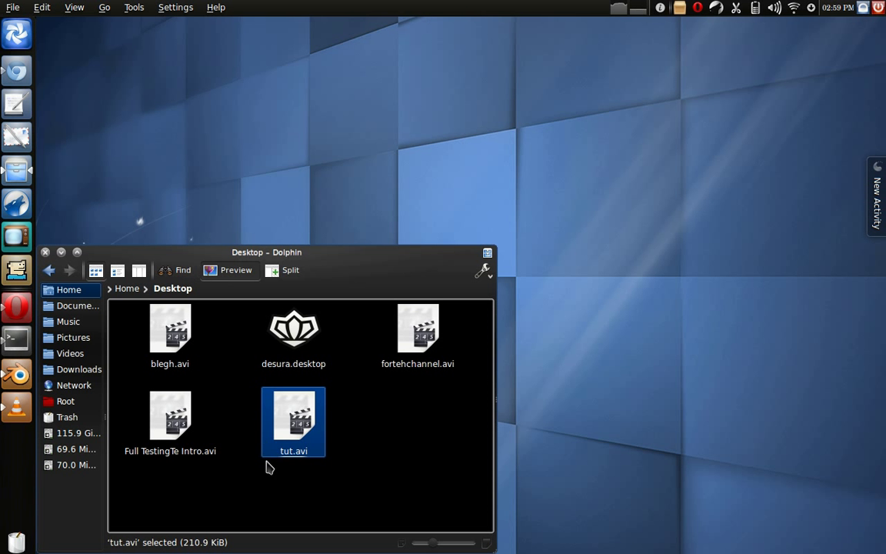
# Play tut.avi from the Desktop in VLC media player, then return to Blender.
pyautogui.doubleClick(293, 421)
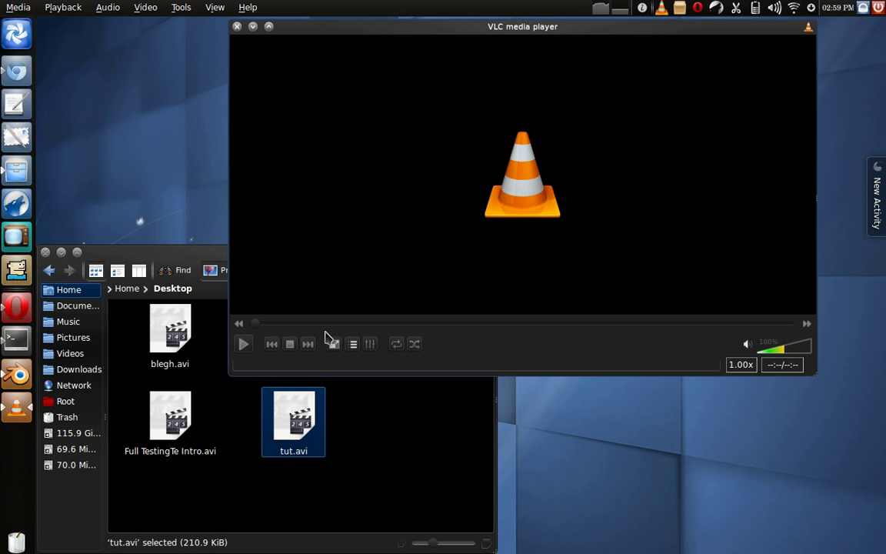
pyautogui.moveTo(335, 350)
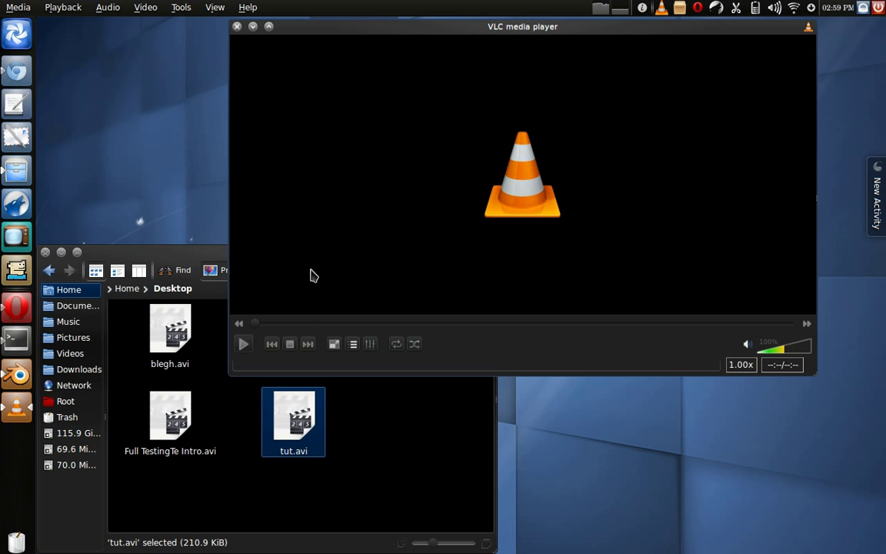
pyautogui.click(252, 26)
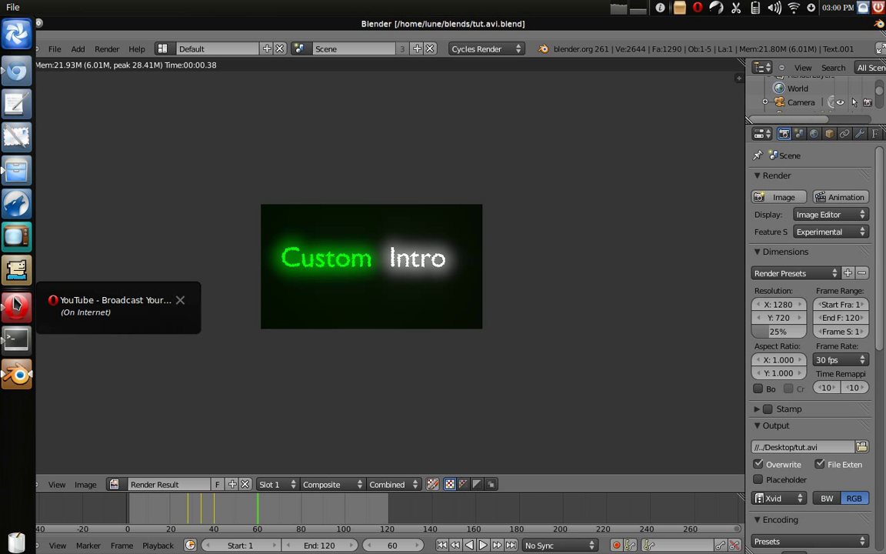
pyautogui.click(180, 300)
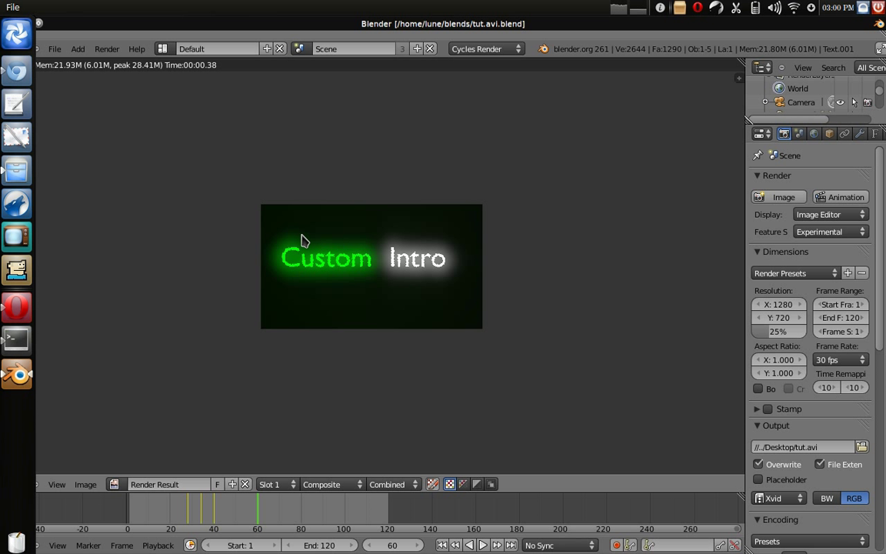